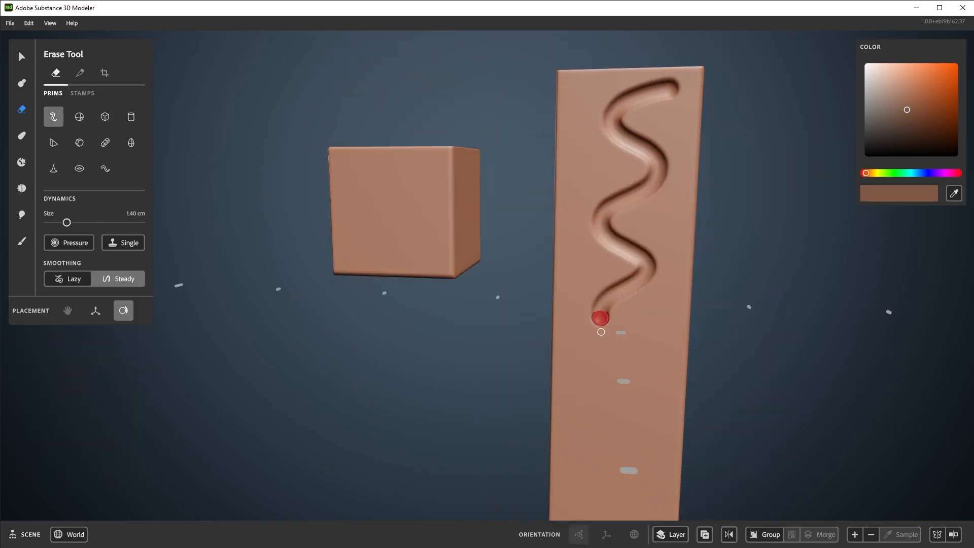
Step through the Erase, Elastic and Clay examples, ending on the airplane with Clay-placed wings.
left_click(21, 83)
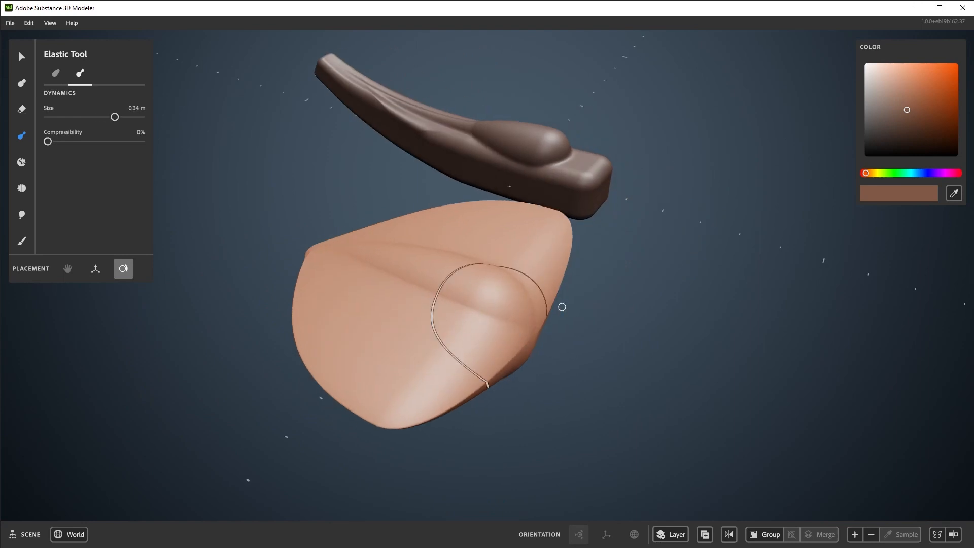
left_click_drag(115, 117, 125, 117)
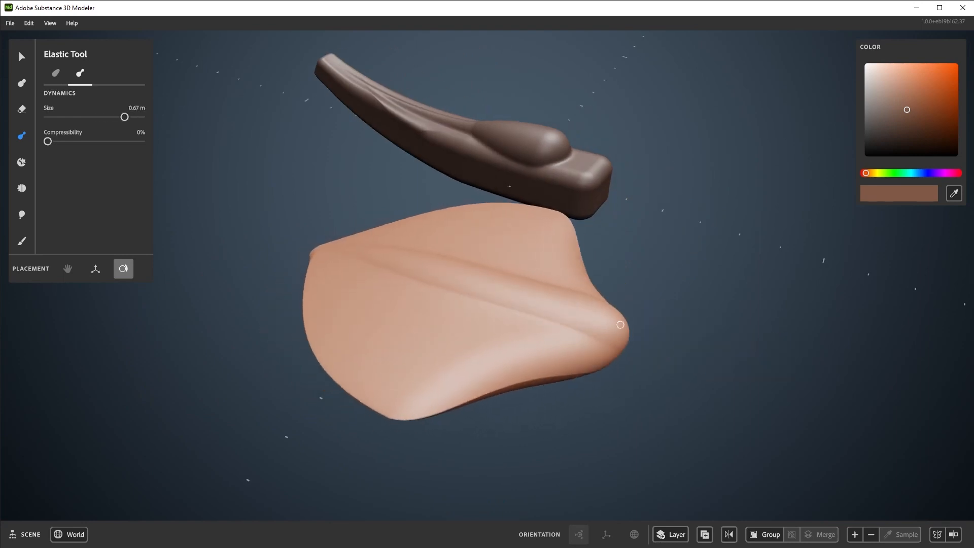
left_click(21, 82)
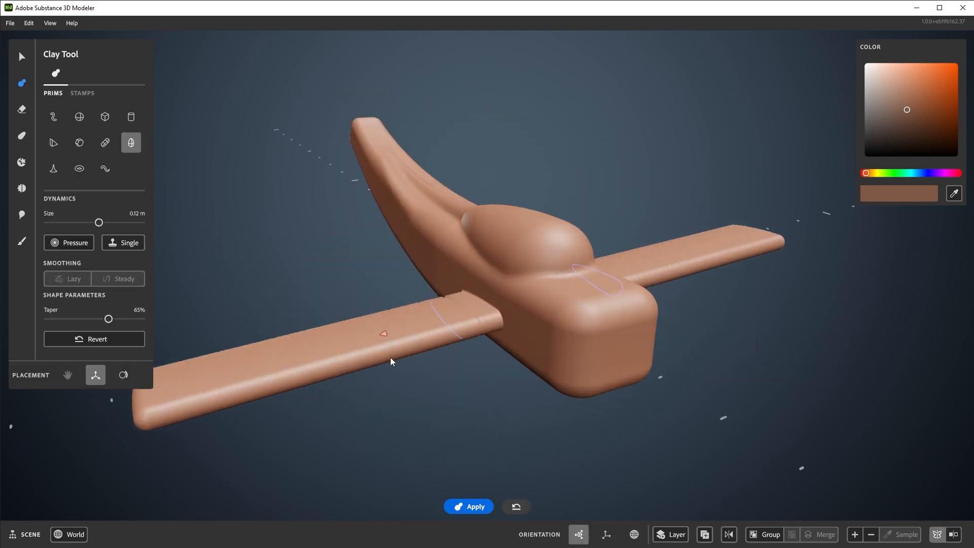
left_click(104, 117)
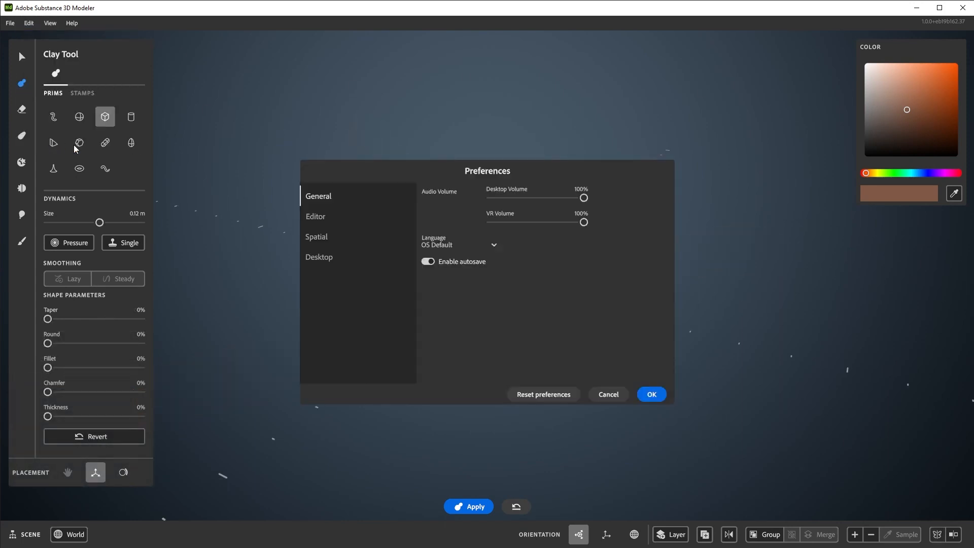
In Desktop preferences, turn 'Use left handed layout' on and then back off.
left_click(319, 257)
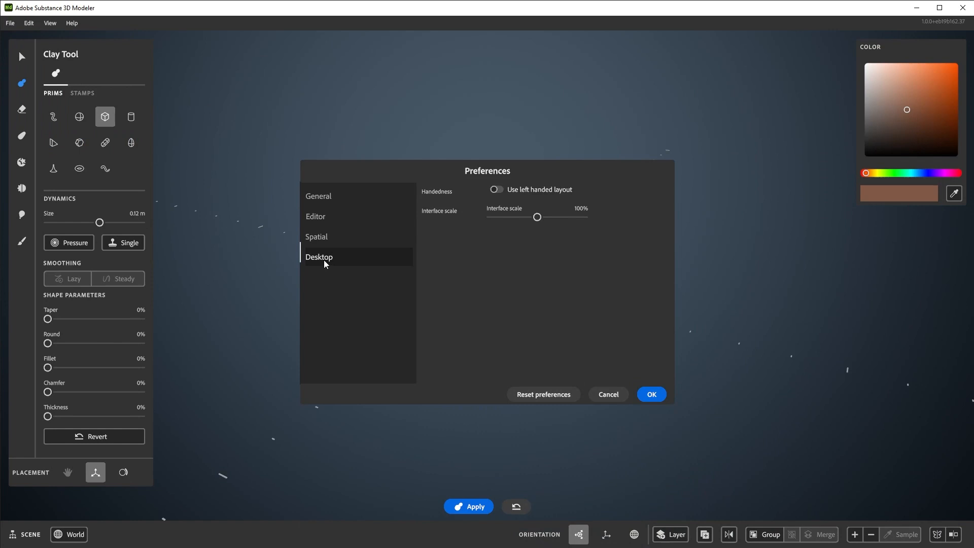
mouse_move(496, 194)
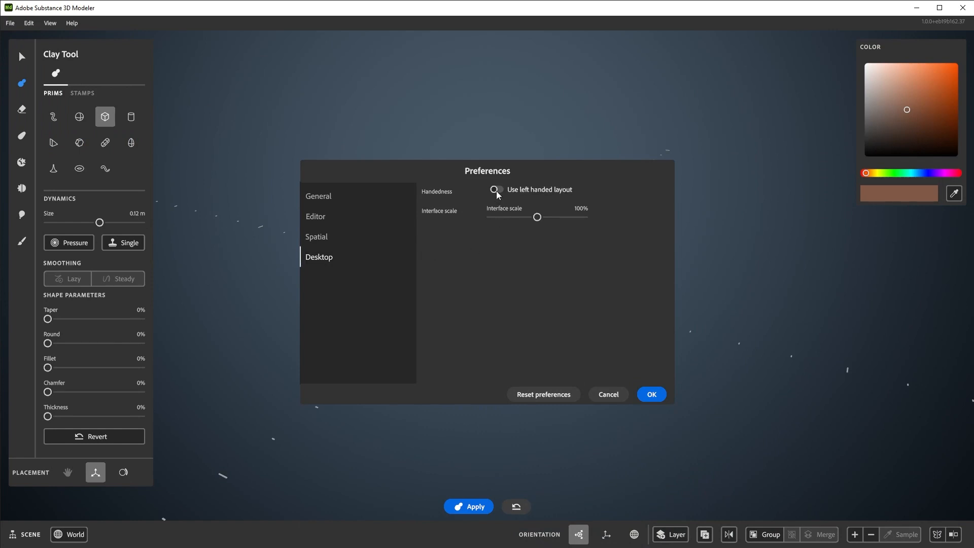
left_click(496, 189)
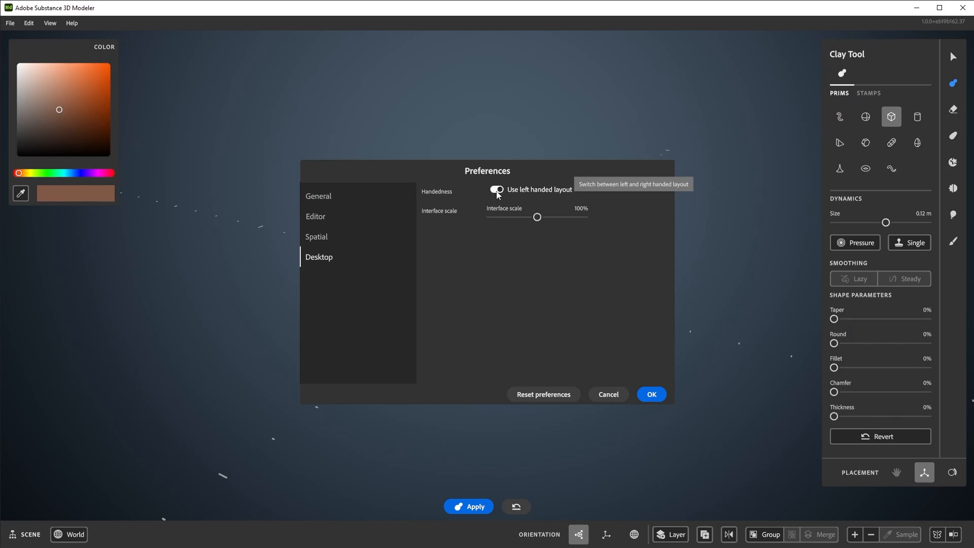
left_click(496, 189)
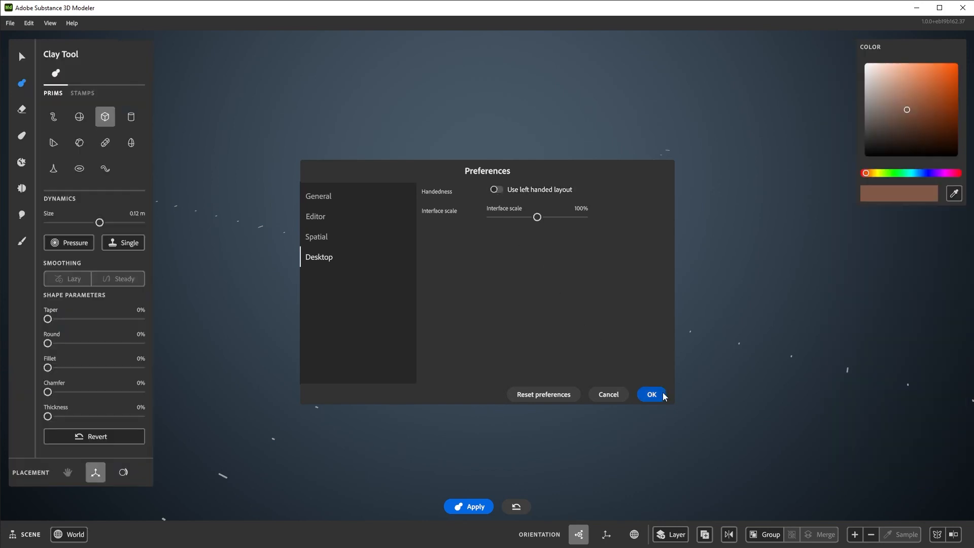
Close Preferences with OK, preview a six-sided prism, then return to the Cuboid primitive.
left_click(652, 395)
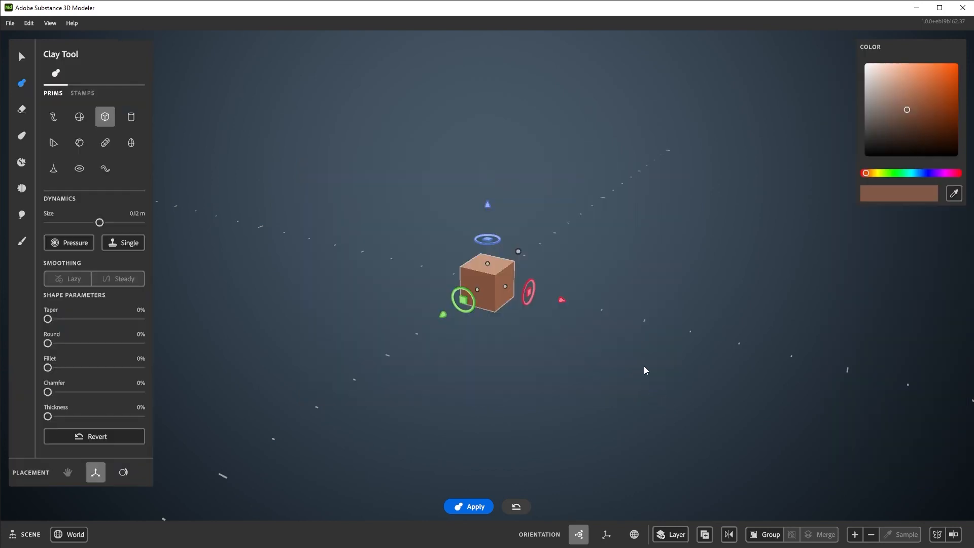
mouse_move(612, 351)
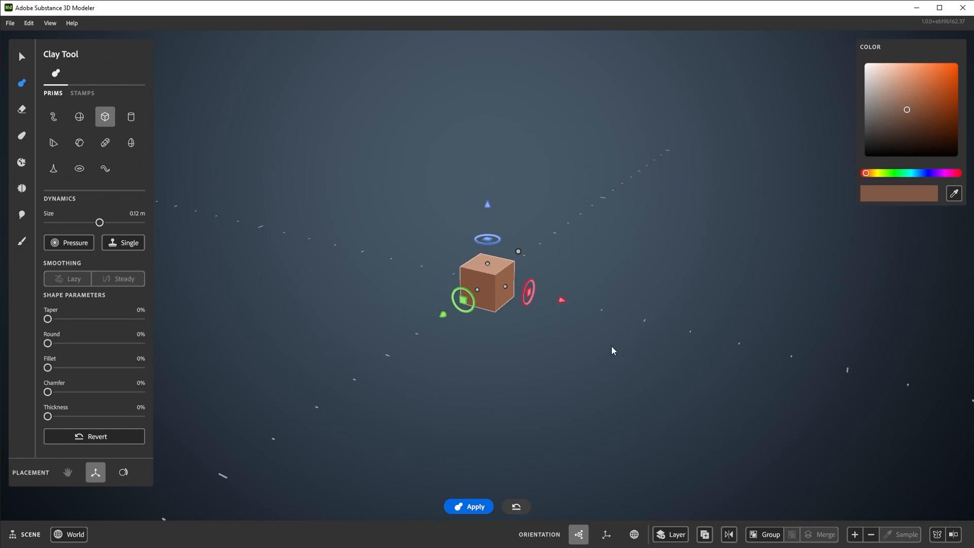
mouse_move(558, 314)
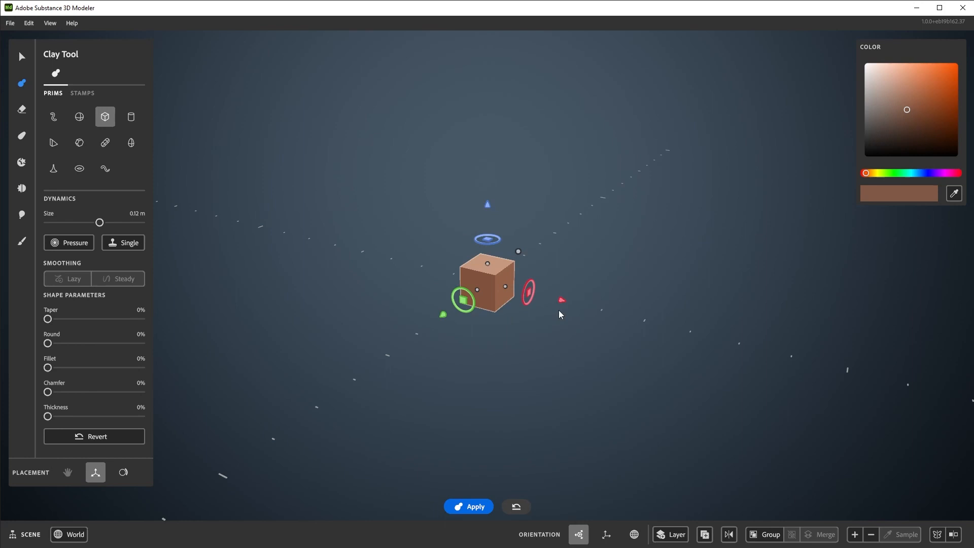
mouse_move(403, 282)
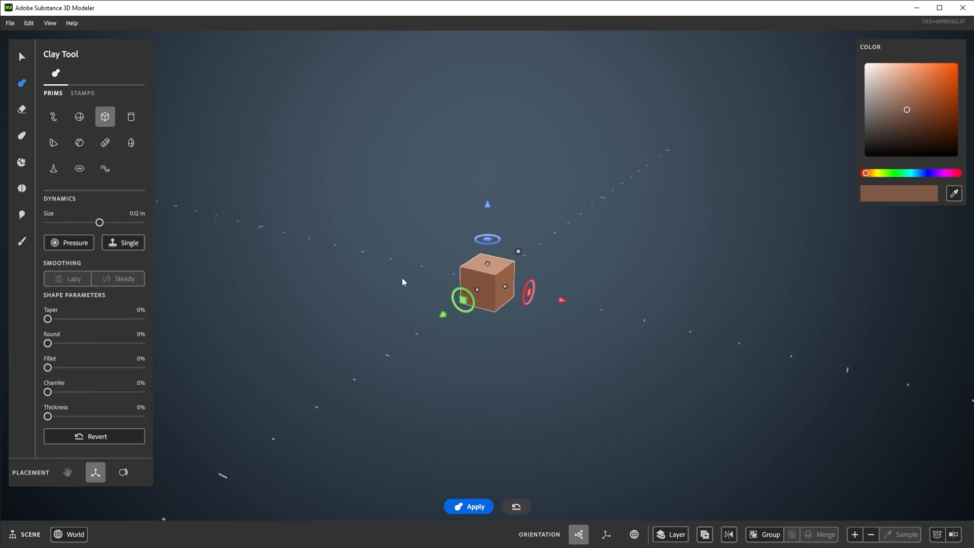
mouse_move(122, 123)
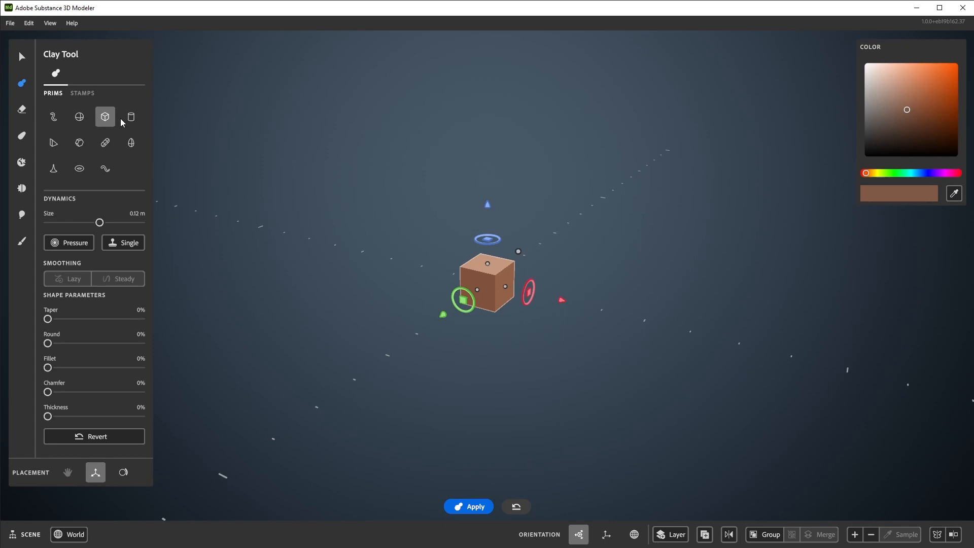
left_click(131, 117)
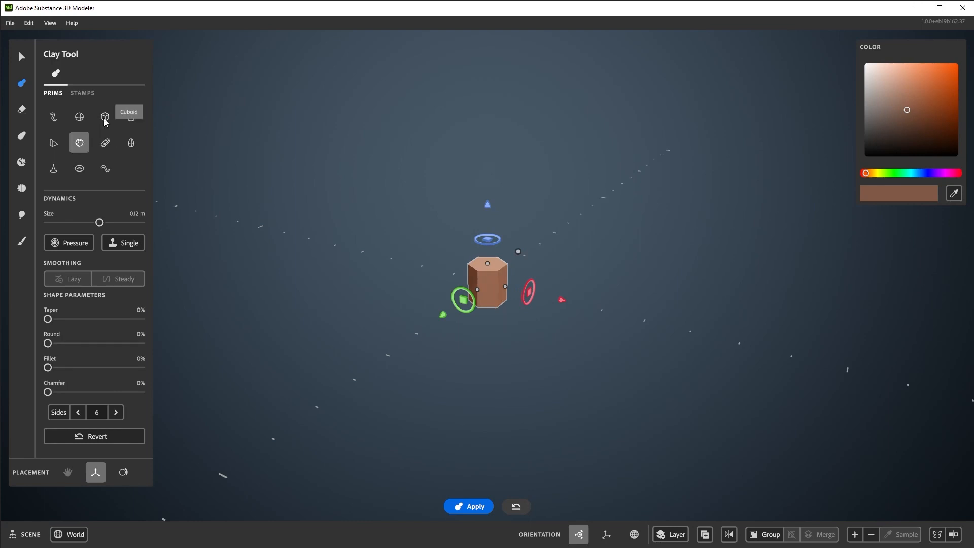
left_click(104, 117)
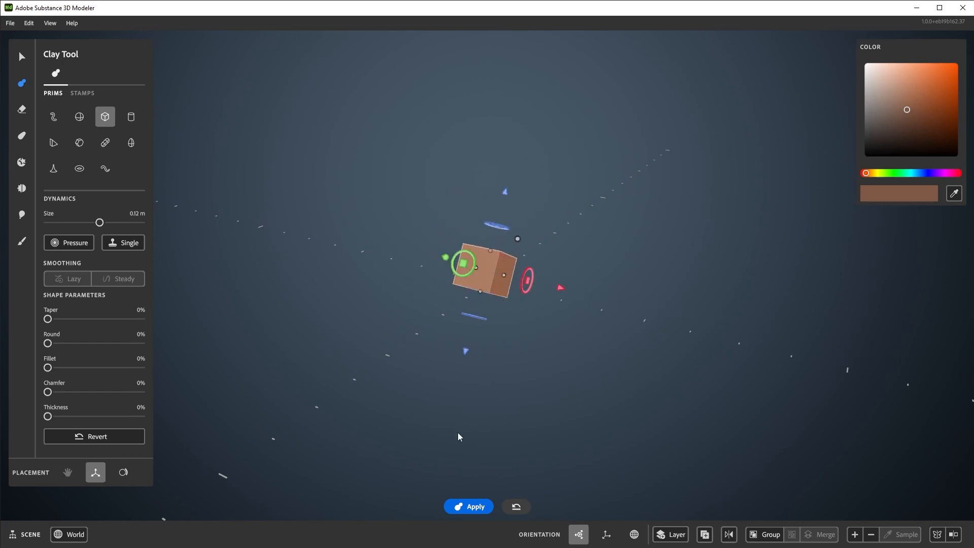
Enlarge the cuboid and set Taper 55%, Round 55% and Fillet 69%.
key("r")
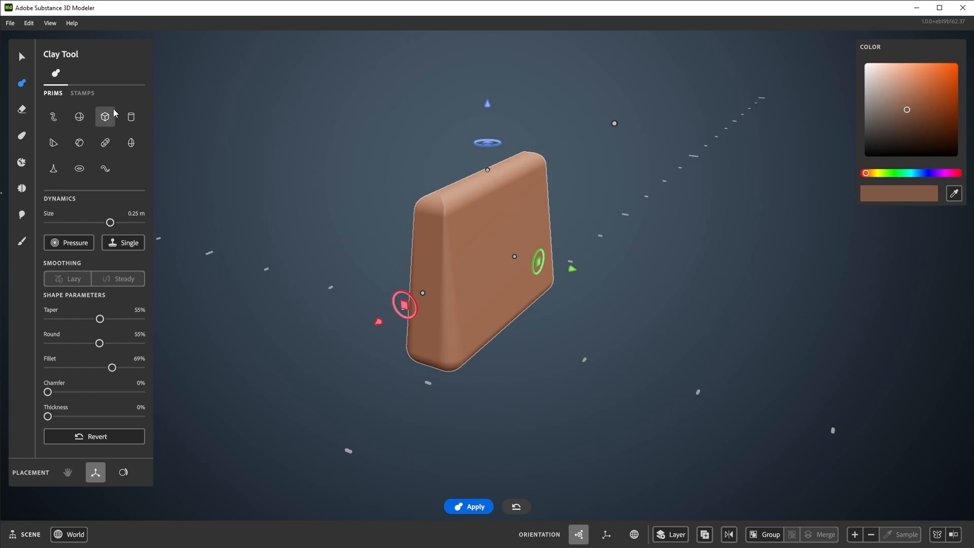
mouse_move(131, 117)
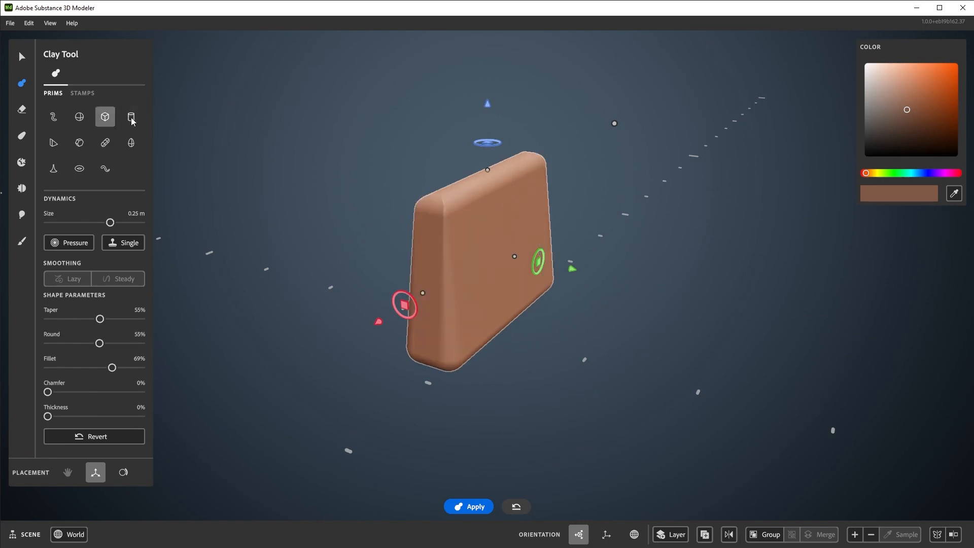
mouse_move(305, 260)
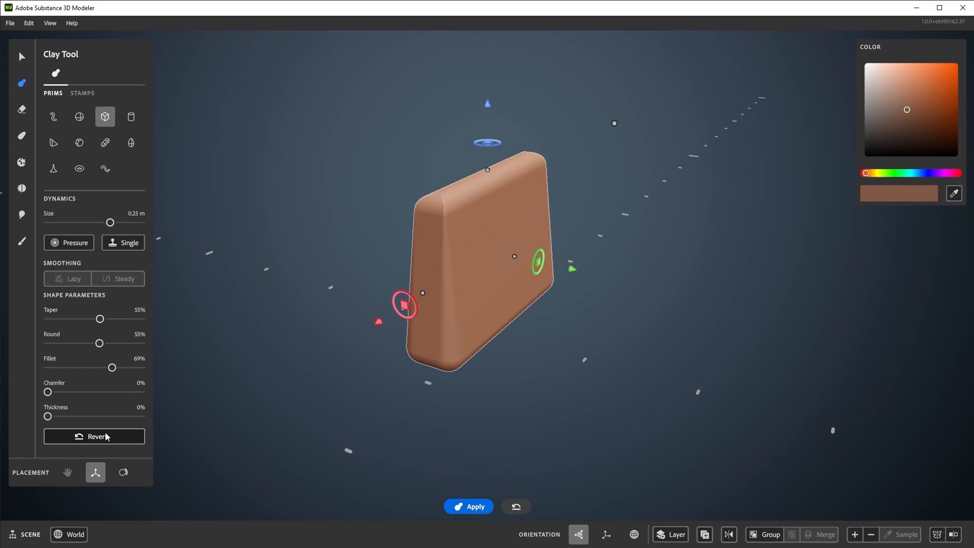
Reset the shape to a default cube and commit it into the scene.
left_click(94, 436)
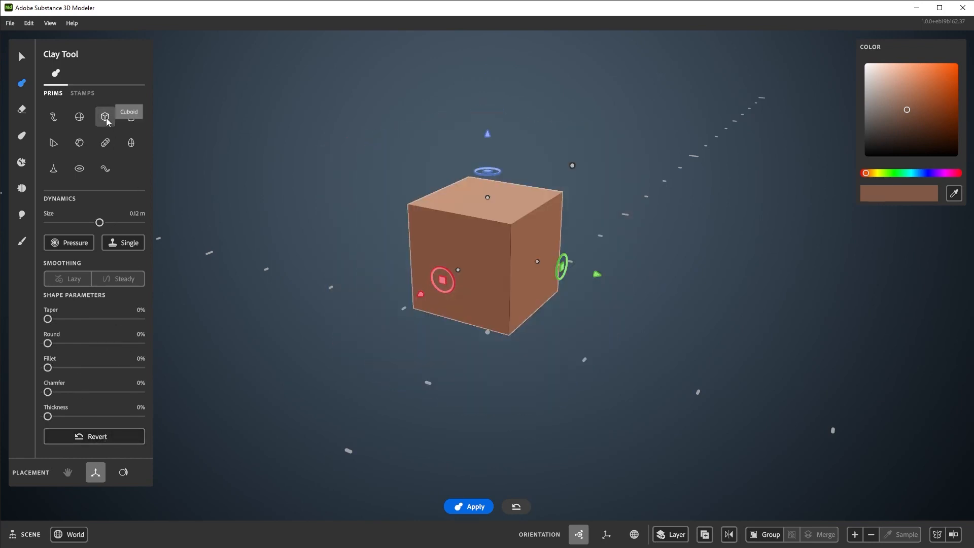
mouse_move(289, 367)
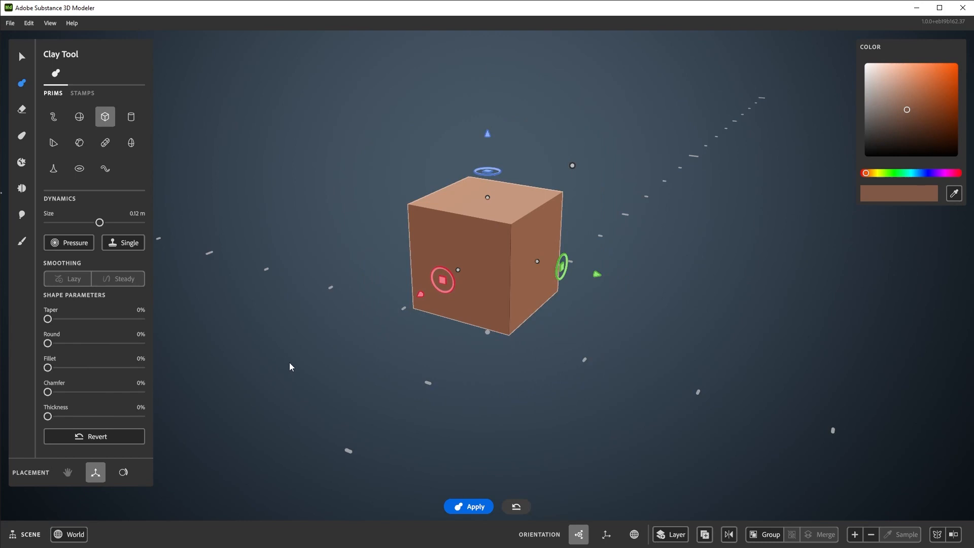
key("space")
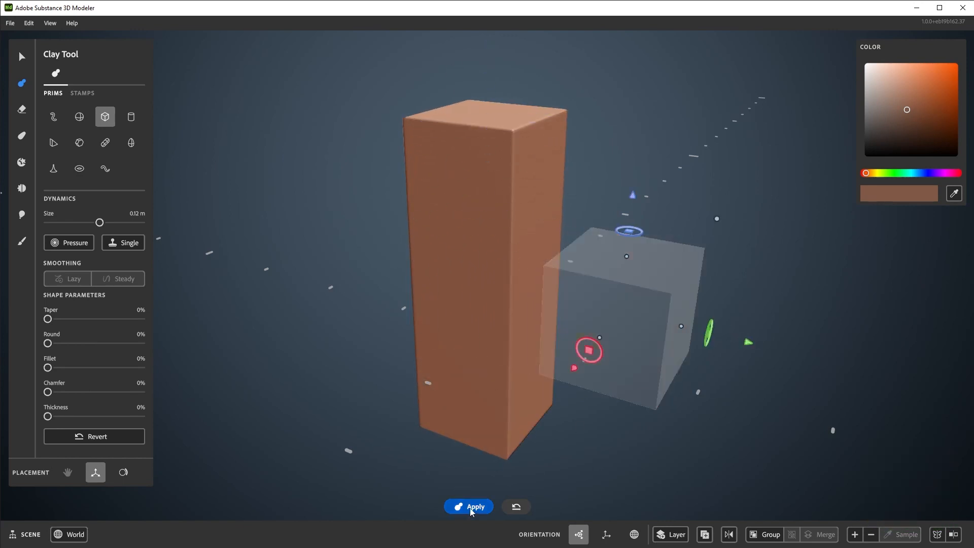
left_click(468, 506)
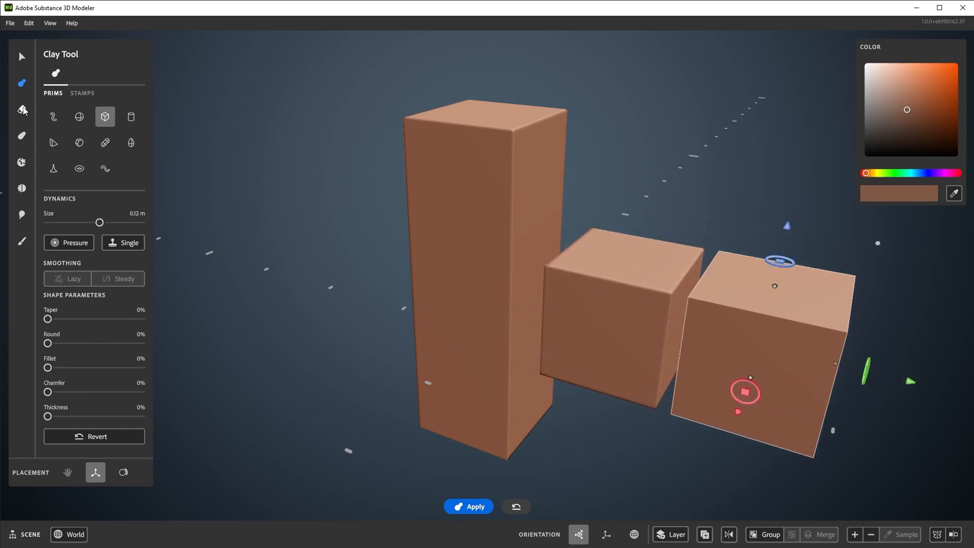
Switch to carving and position a cube primitive overlapping the tall column's side.
left_click(22, 109)
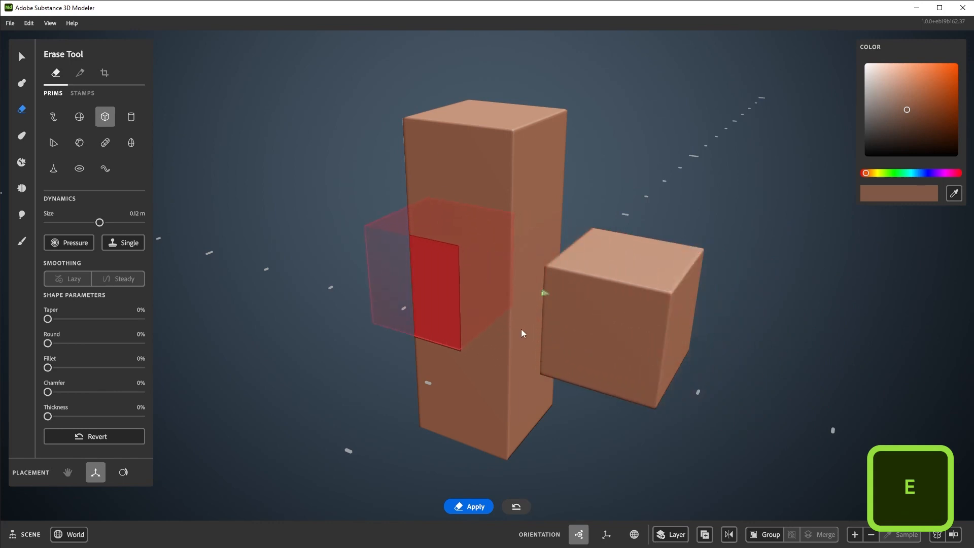
key("c")
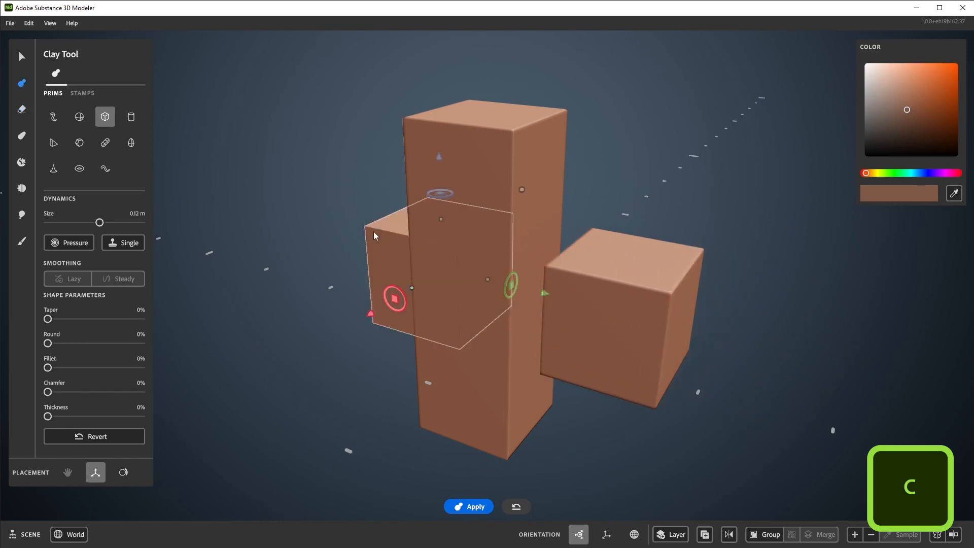
key("Tab")
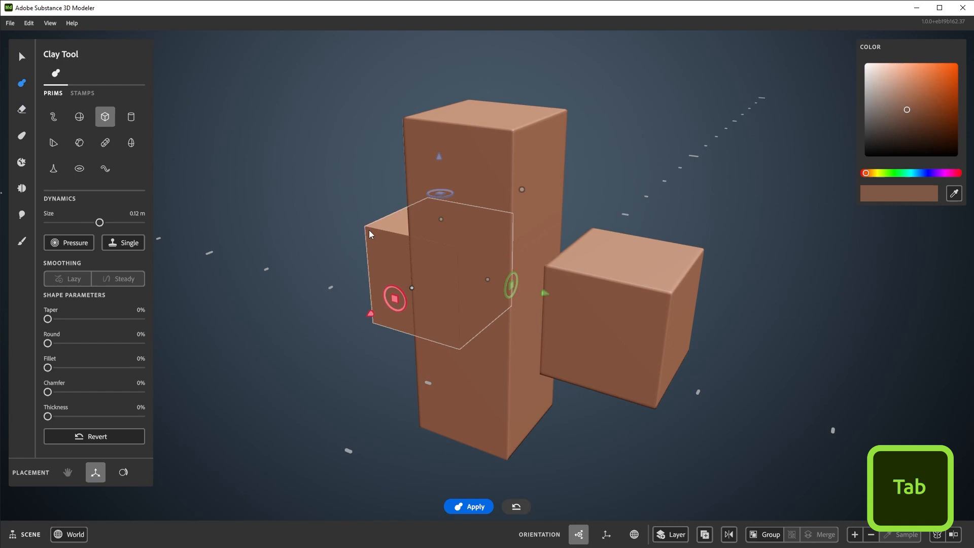
key("Tab")
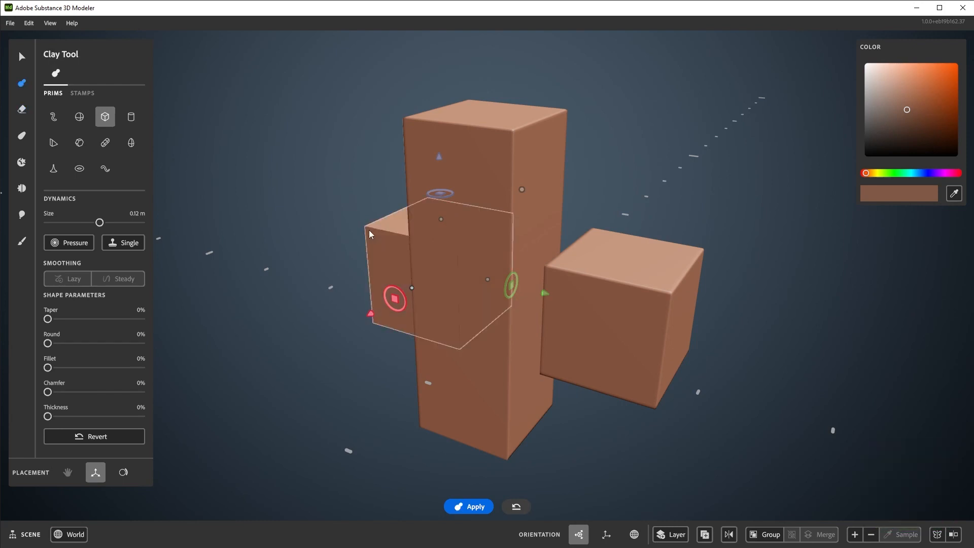
mouse_move(444, 238)
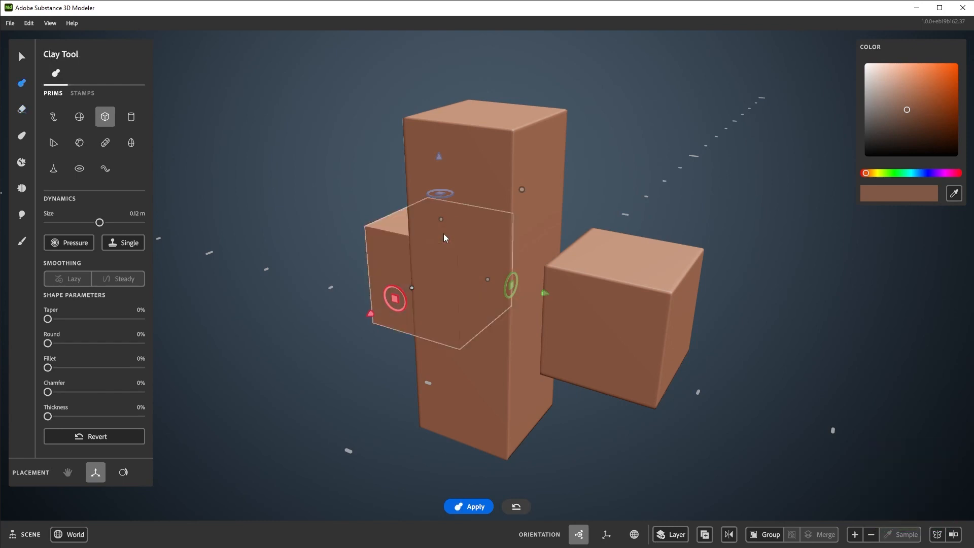
Commit the eraser cube to carve a notch into the column's top.
left_click(22, 110)
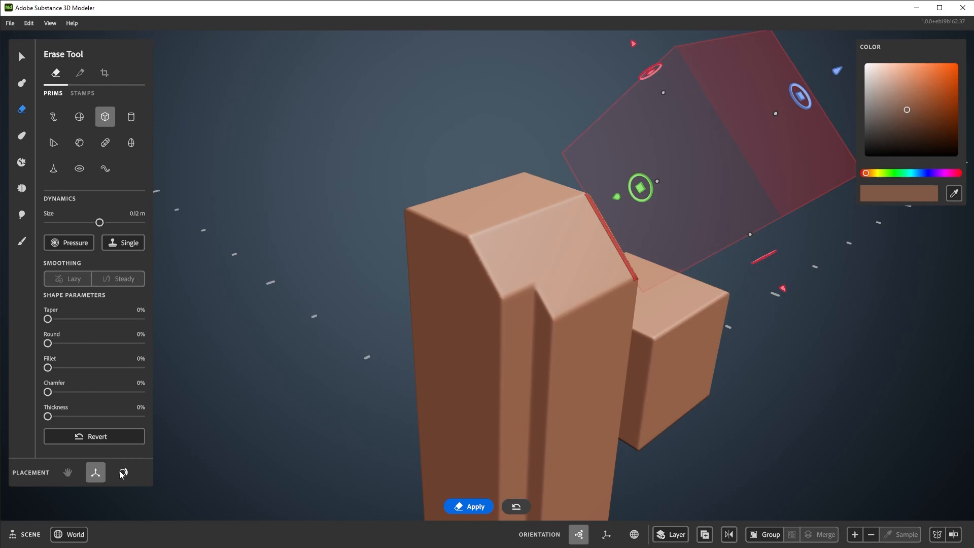
mouse_move(123, 472)
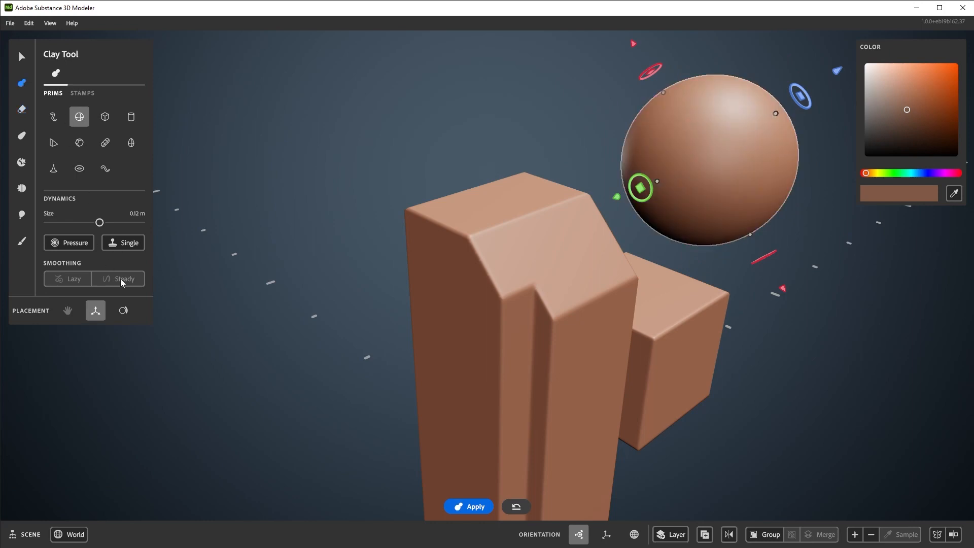
mouse_move(123, 311)
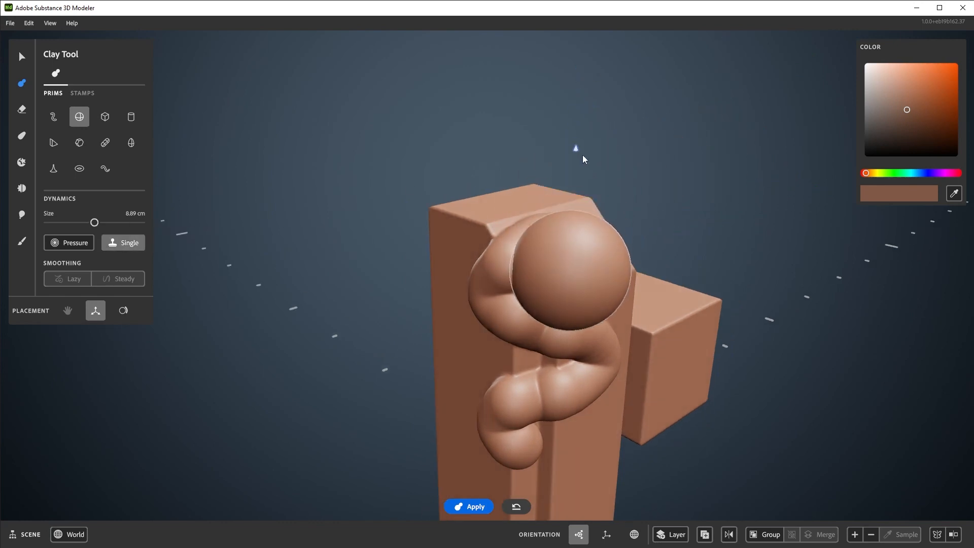
Erase a wavy Steady-smoothed line stroke down the slab, then set placement to gizmo.
left_click(21, 109)
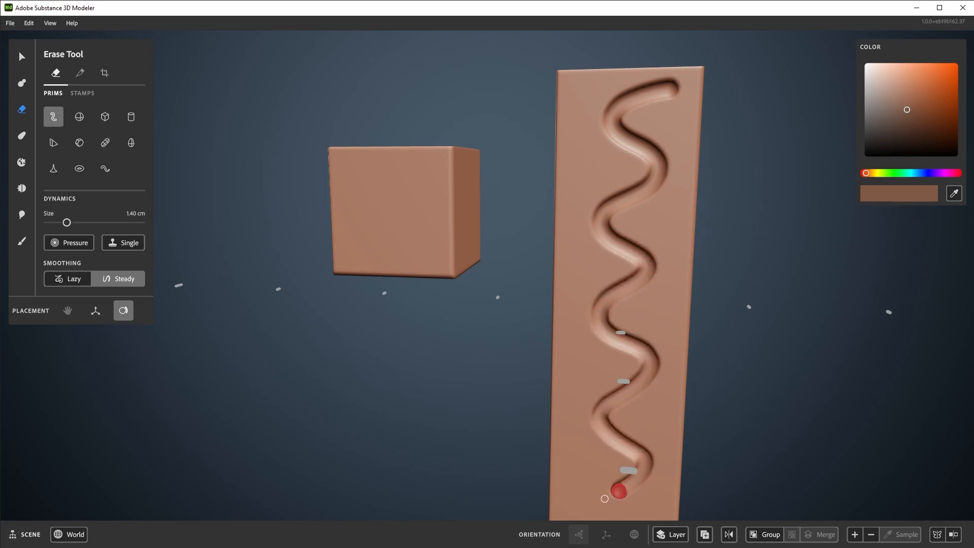
left_click(95, 311)
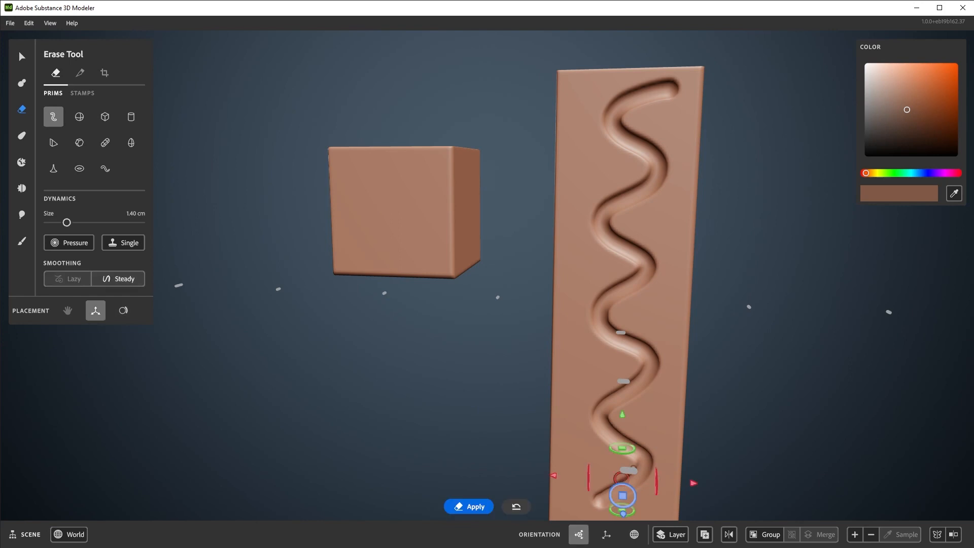
mouse_move(825, 161)
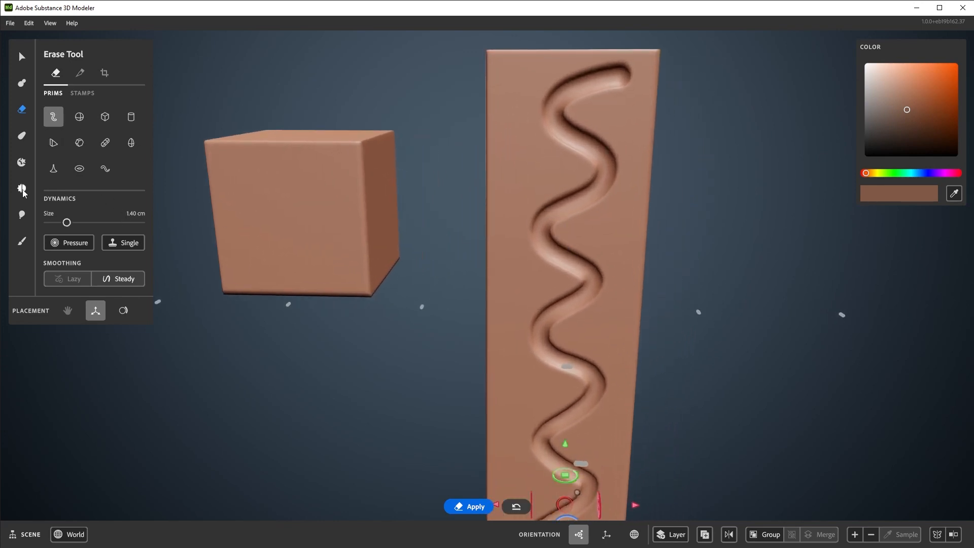
Smooth the groove's top, then add two curvy clay strokes on the face, softening each.
key("shift")
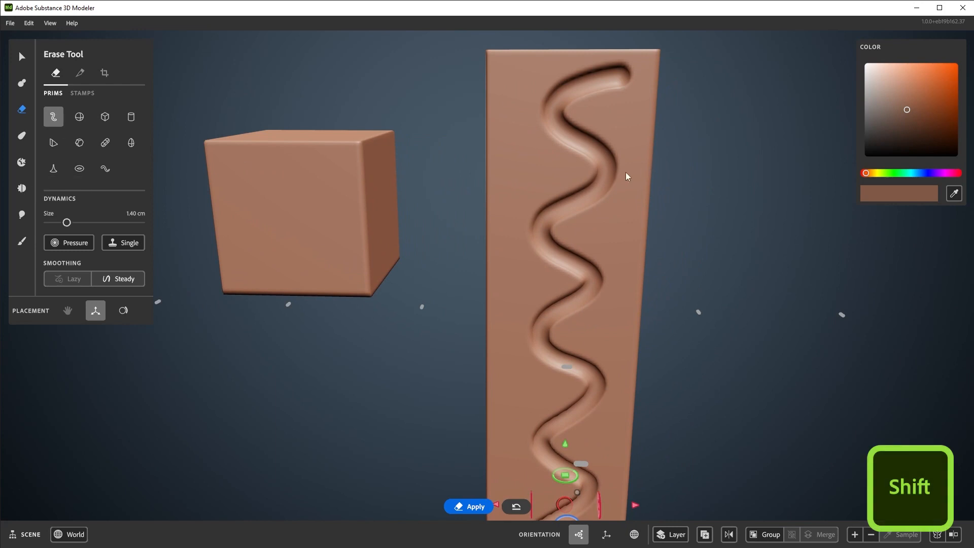
left_click(22, 188)
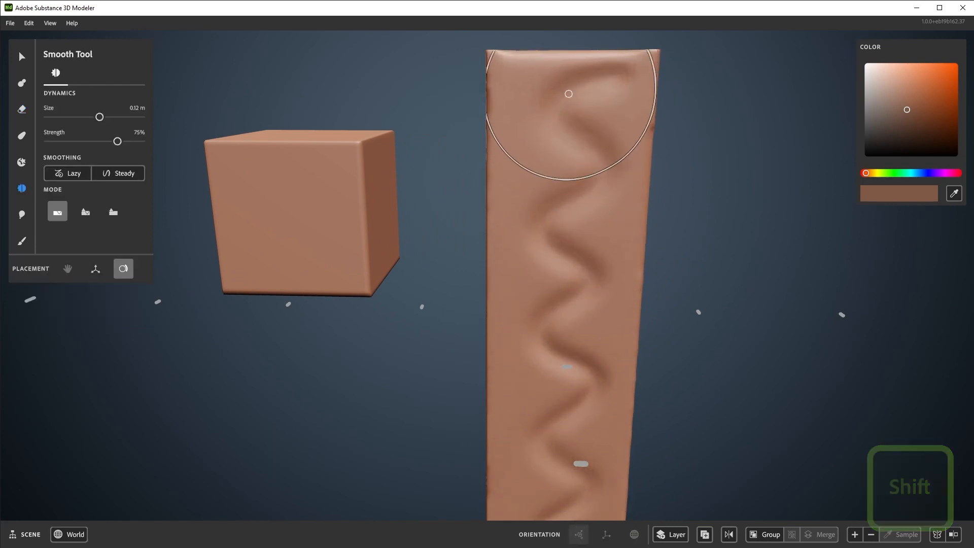
left_click(21, 85)
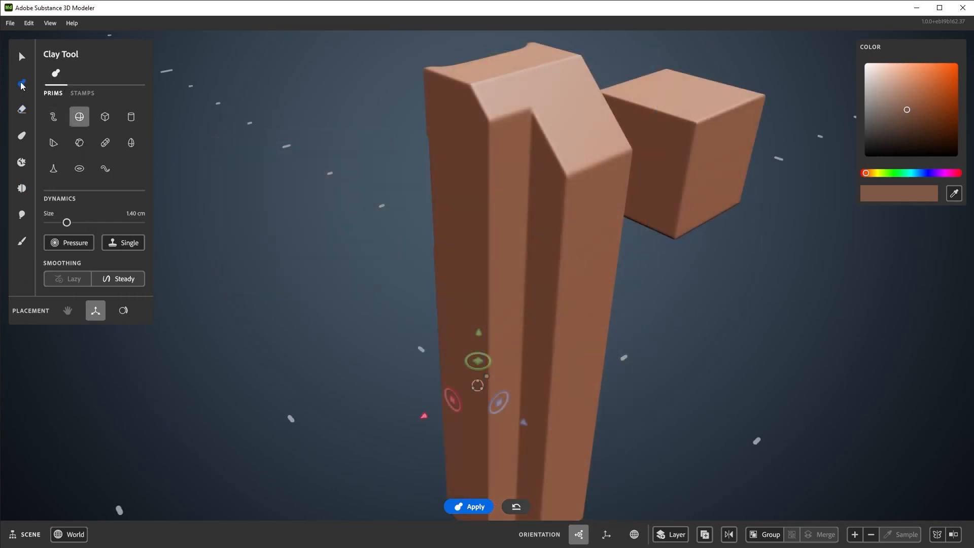
left_click(123, 311)
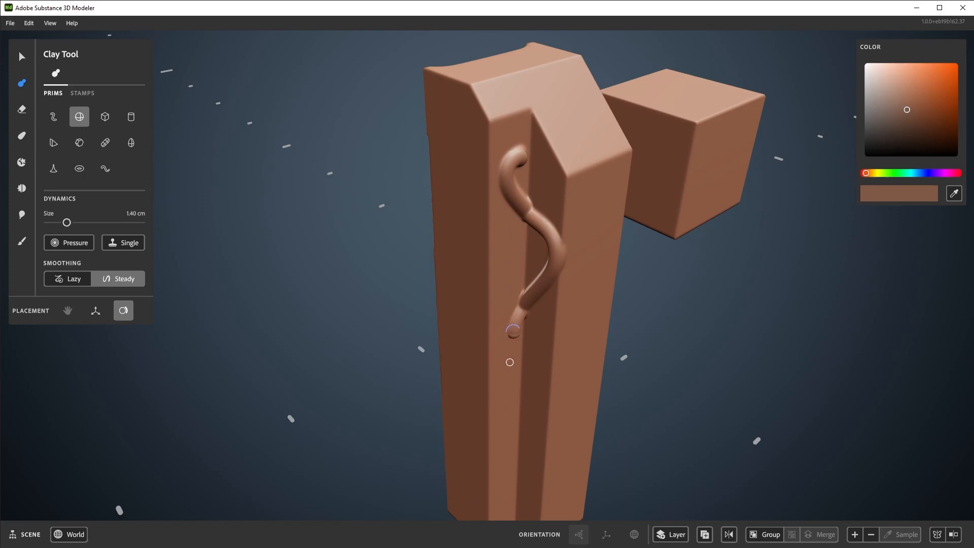
left_click(22, 188)
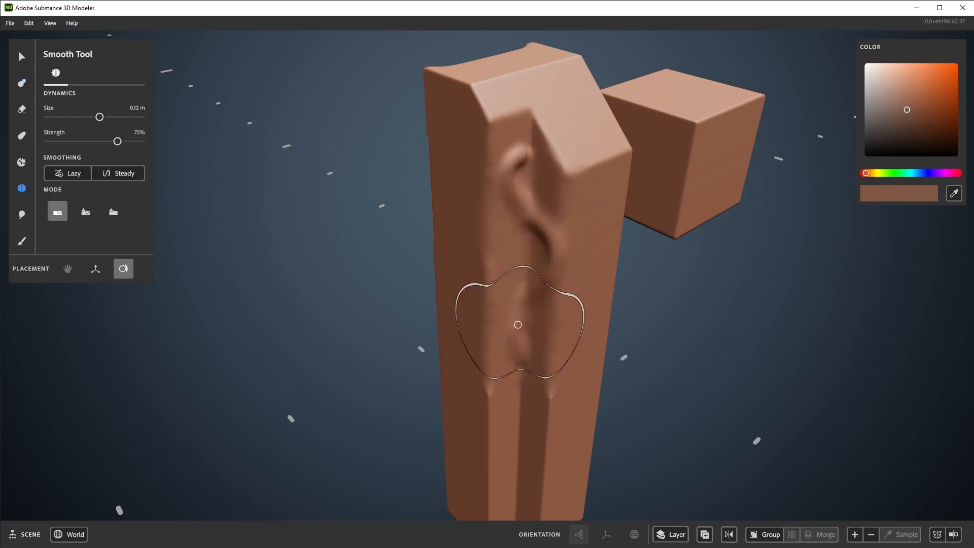
left_click(22, 82)
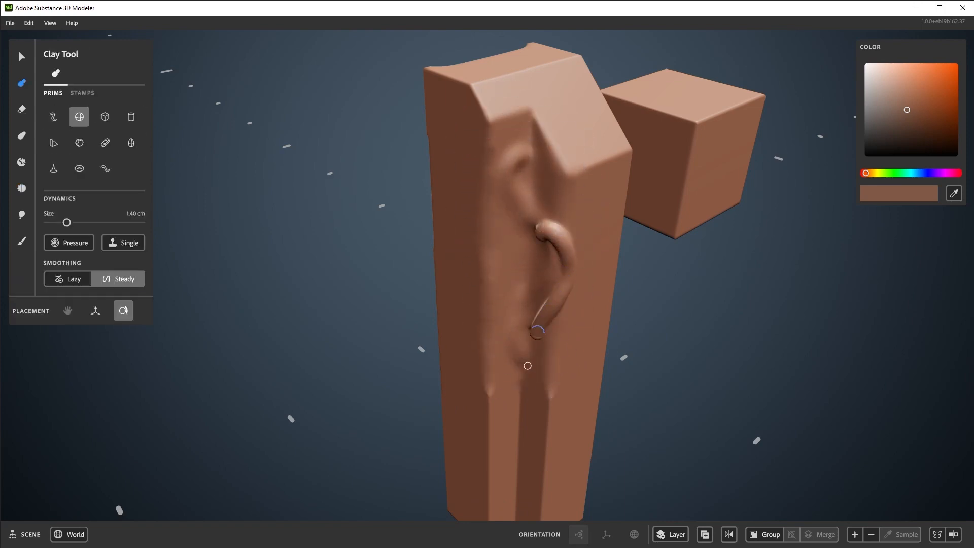
left_click(22, 188)
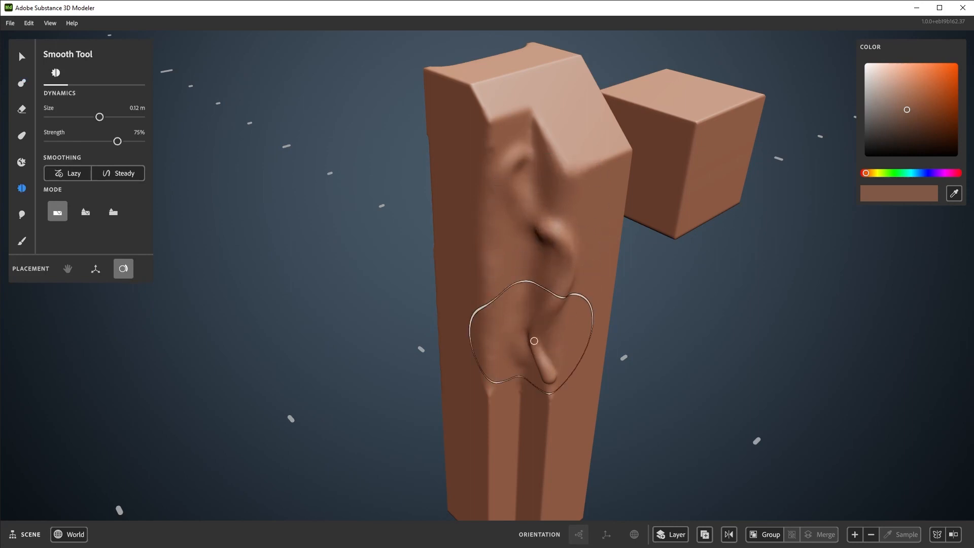
left_click(21, 82)
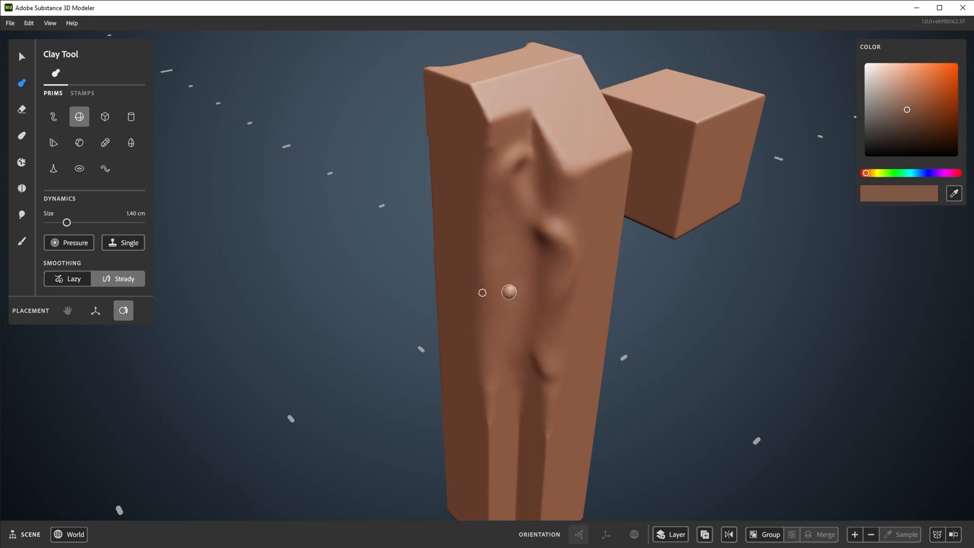
left_click(22, 189)
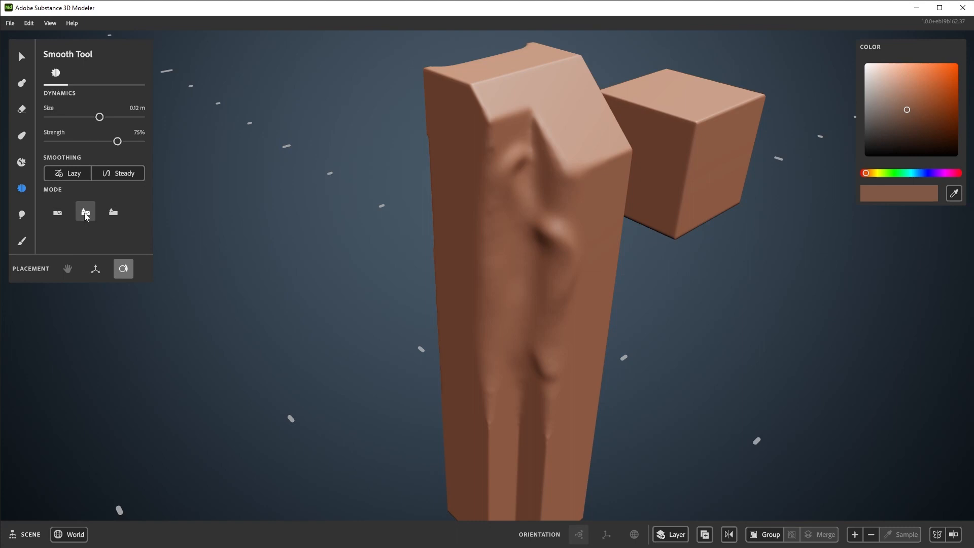
mouse_move(113, 213)
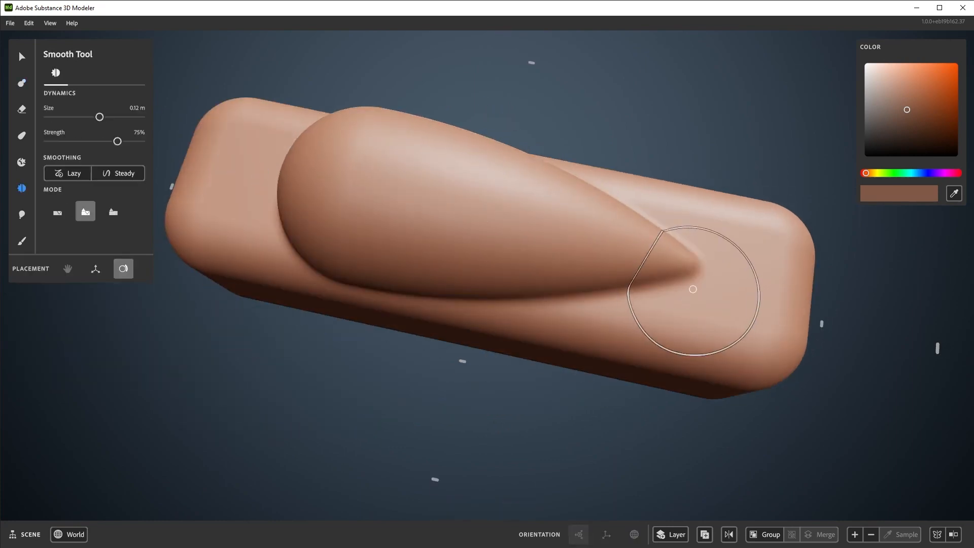
Blend the cockpit bump's edge using the second Smooth mode, then reselect the teardrop prim.
left_click(22, 83)
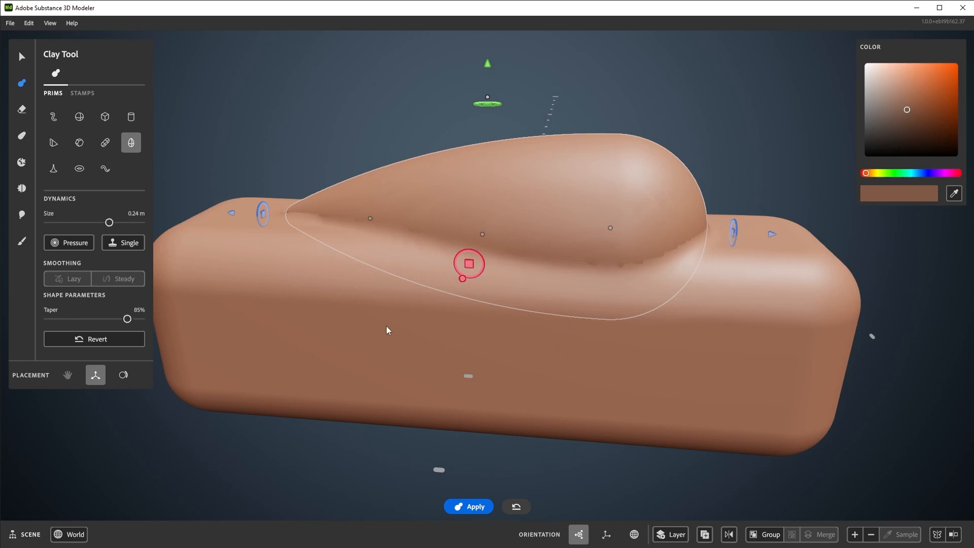
mouse_move(22, 136)
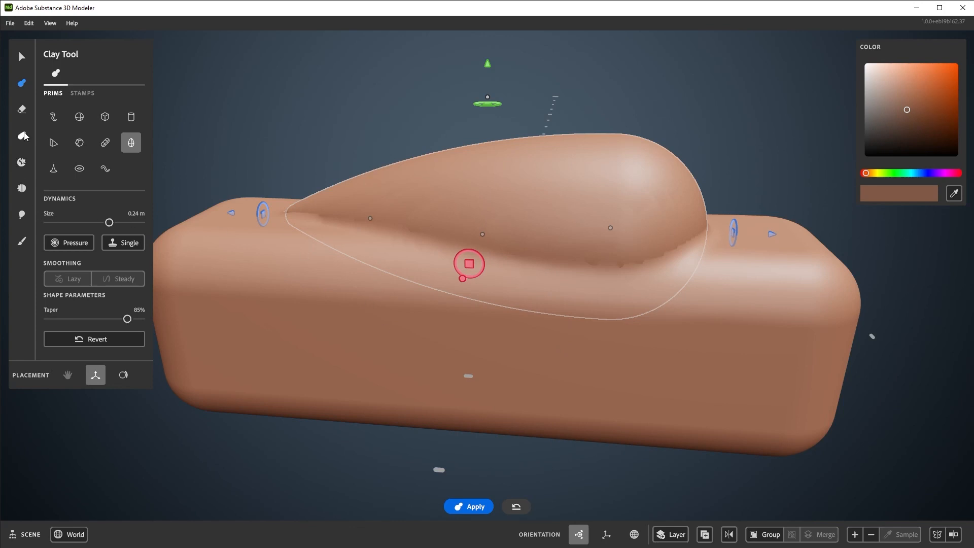
Warp the fuselage side with gentle strength and a much larger warp region.
key("w")
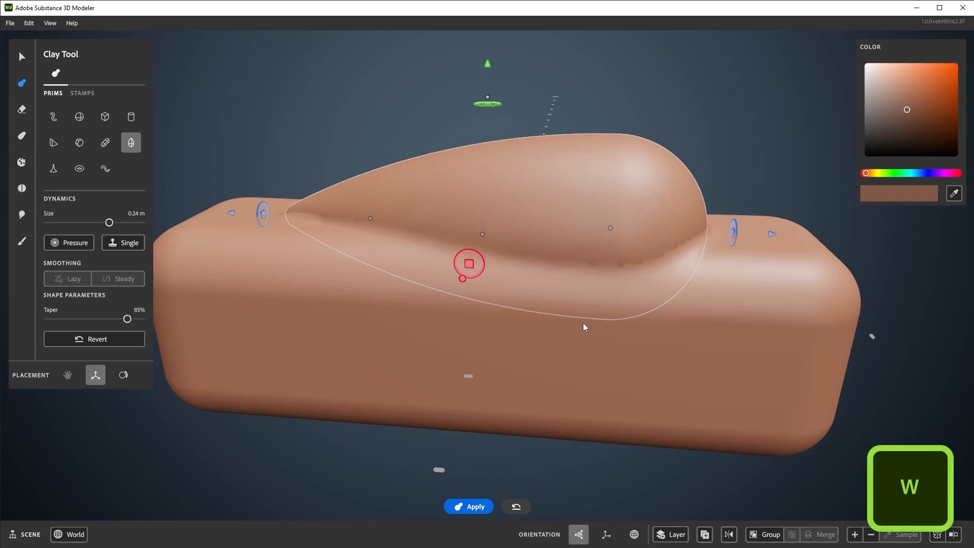
left_click(22, 138)
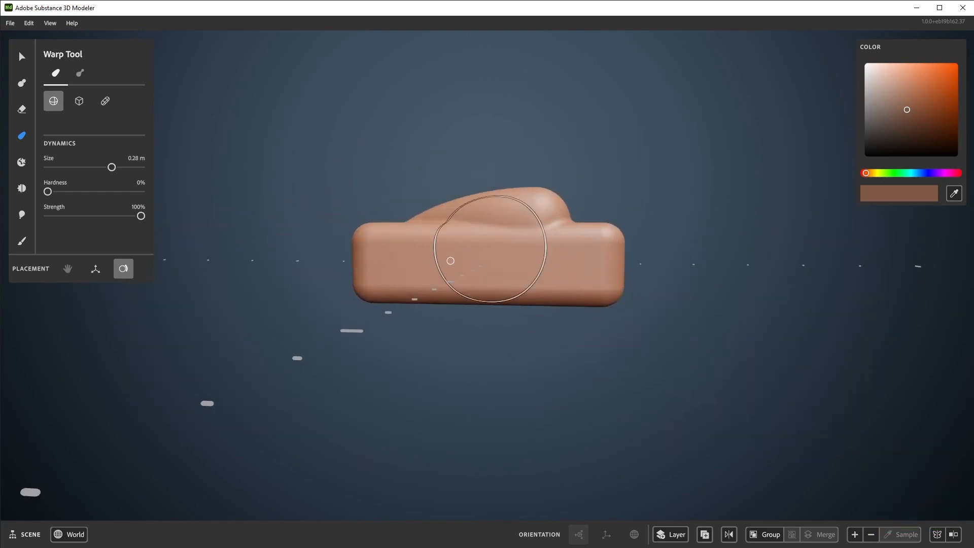
left_click_drag(111, 166, 89, 167)
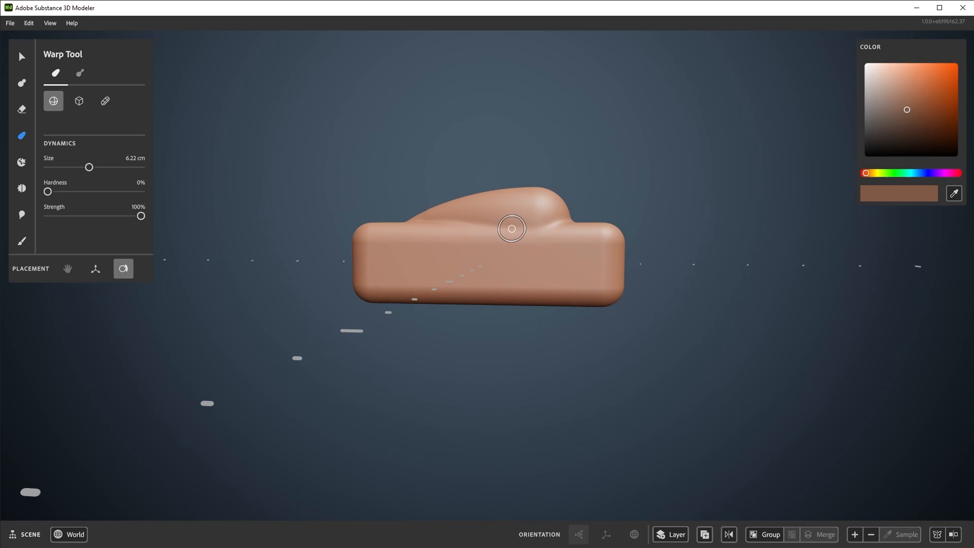
left_click_drag(141, 216, 60, 216)
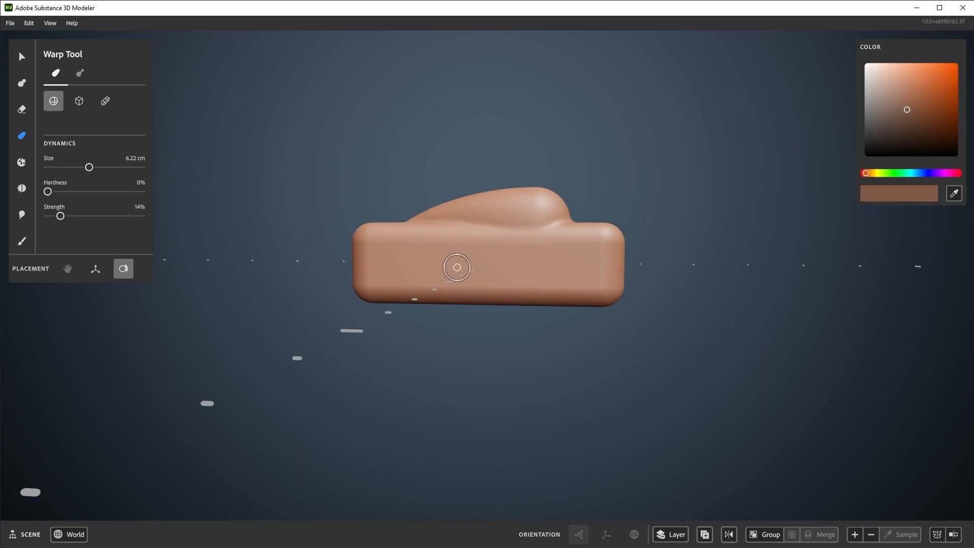
left_click_drag(89, 167, 133, 167)
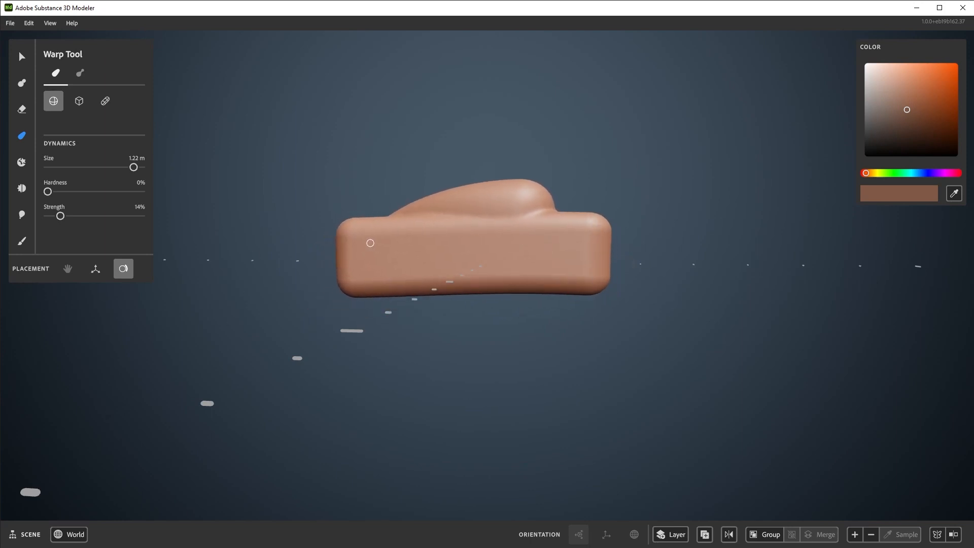
Set the warp falloff hardness to zero and switch placement to gizmo mode.
left_click_drag(133, 167, 116, 167)
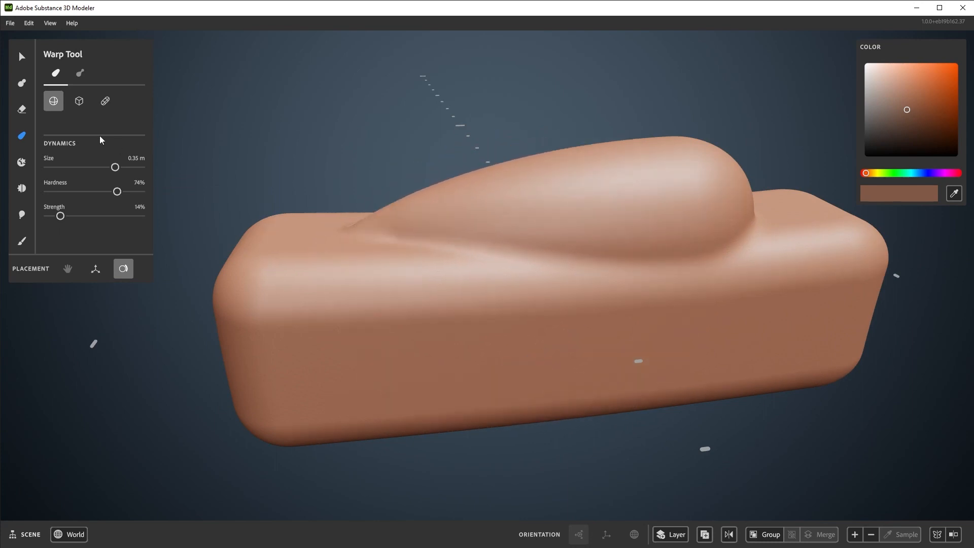
left_click_drag(117, 191, 142, 191)
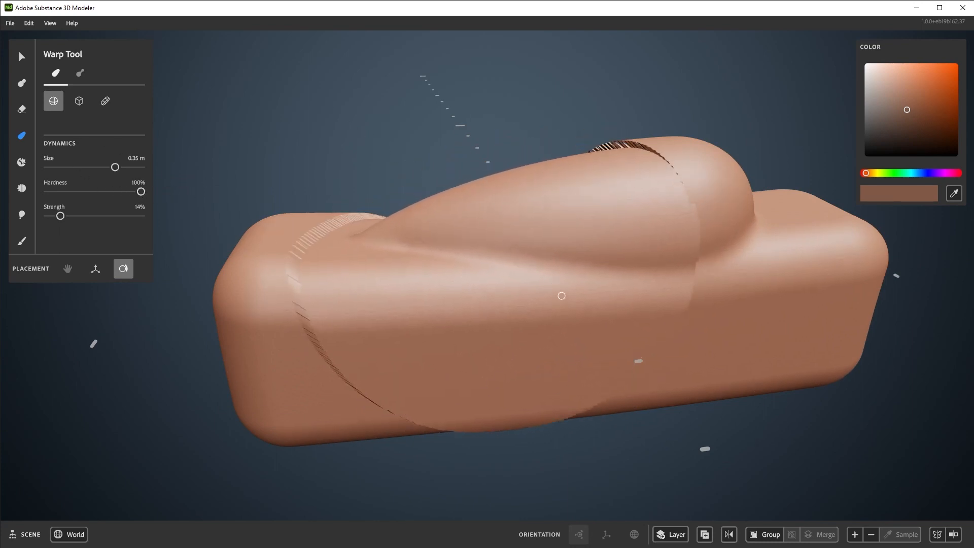
left_click_drag(141, 191, 47, 191)
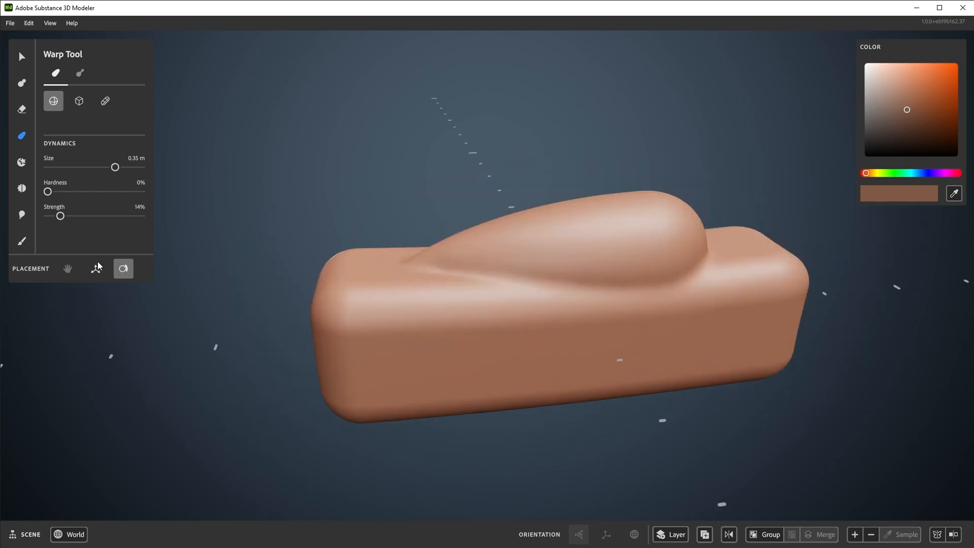
left_click(96, 268)
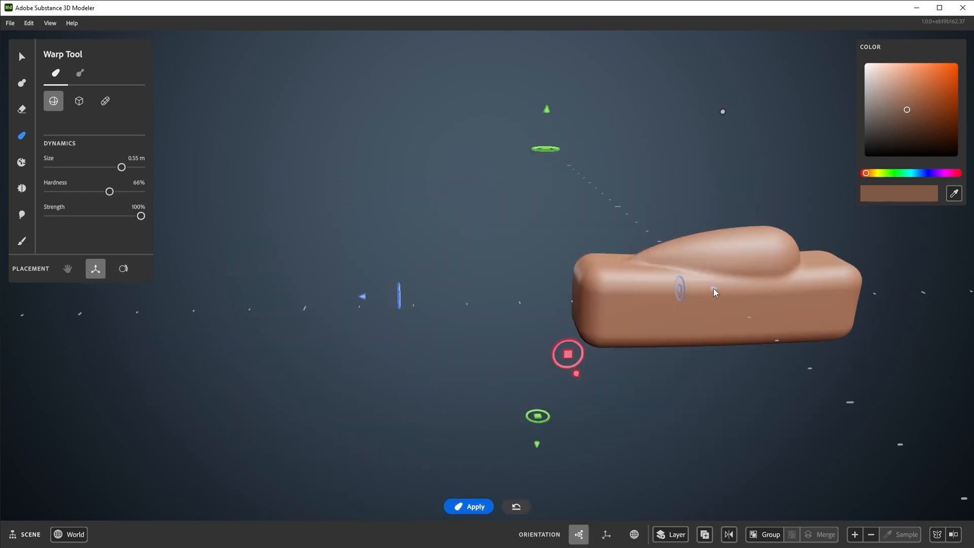
Bend the tail with a Box warp region, then restore the Sphere warp shape.
key("space")
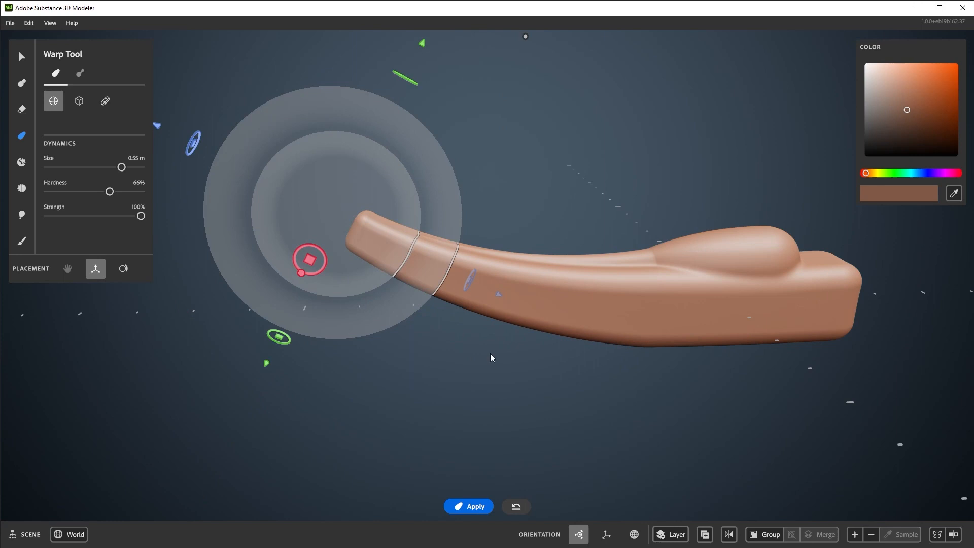
left_click(80, 100)
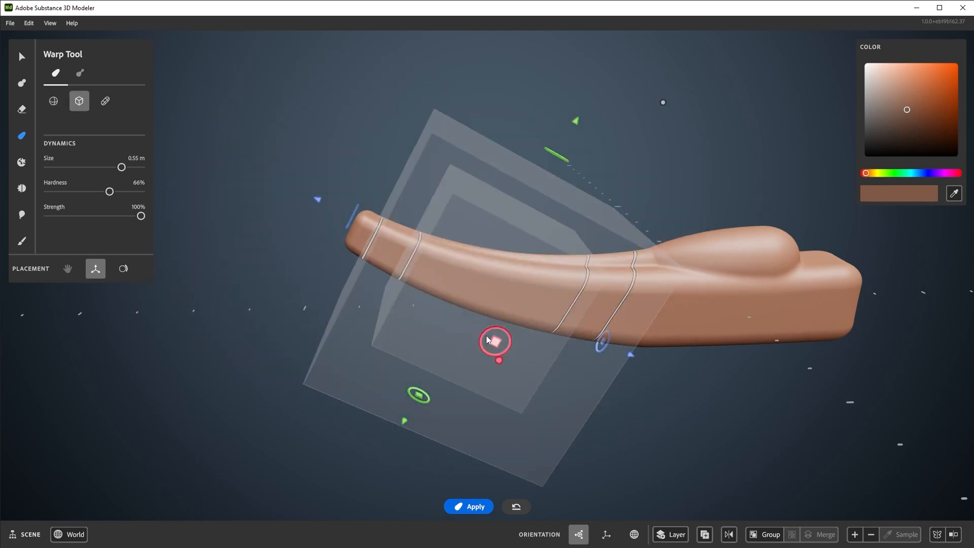
left_click(105, 100)
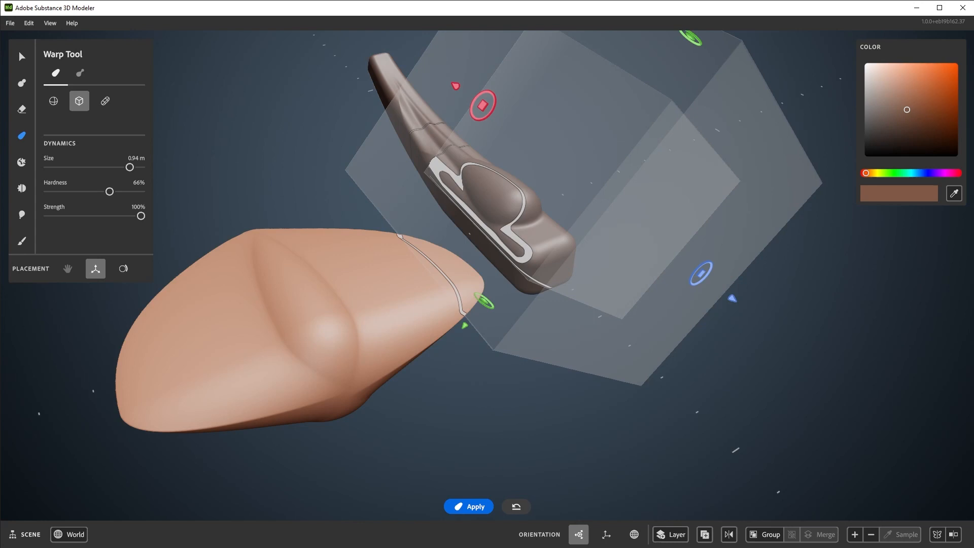
left_click(53, 102)
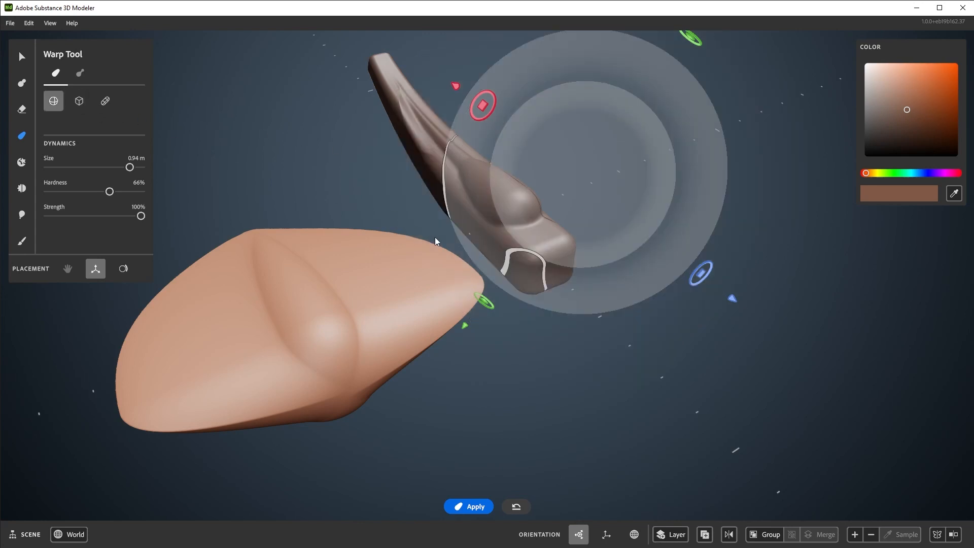
mouse_move(80, 73)
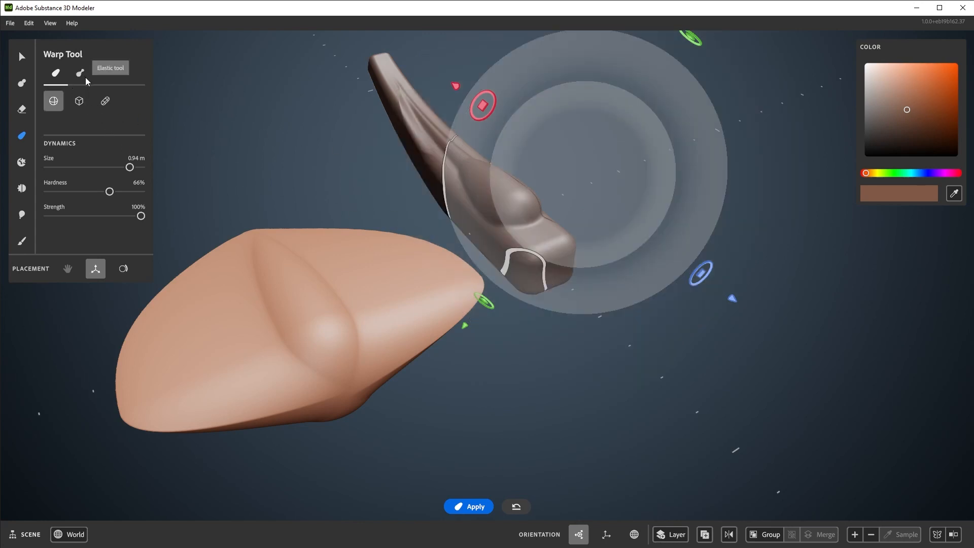
Try elastic pulls on the fuselage with larger Size and Compressibility, then abandon them.
left_click(80, 73)
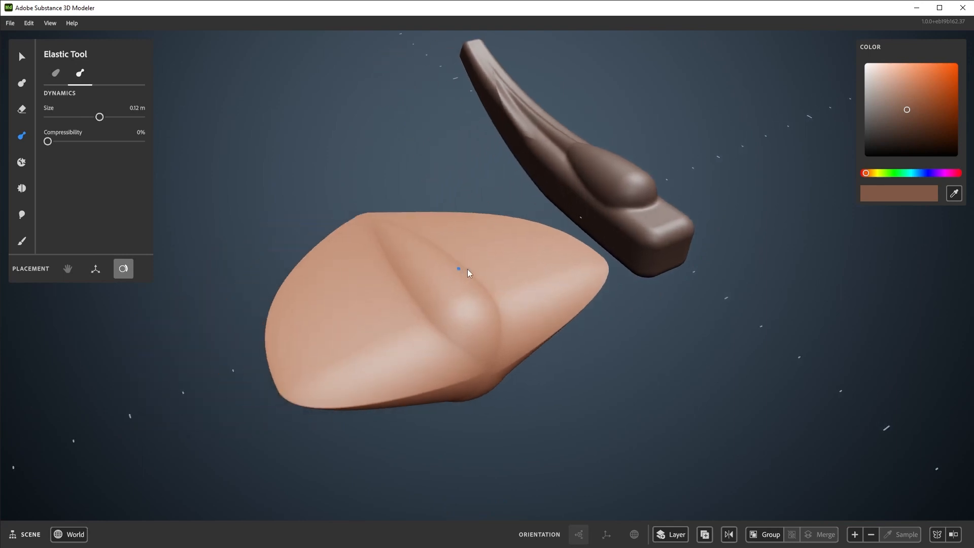
left_click_drag(100, 117, 132, 117)
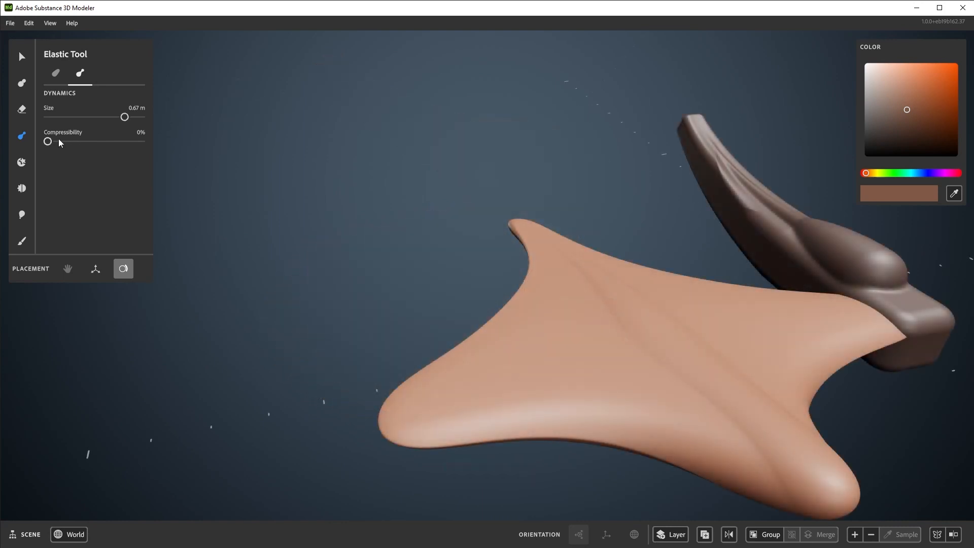
left_click_drag(47, 141, 114, 141)
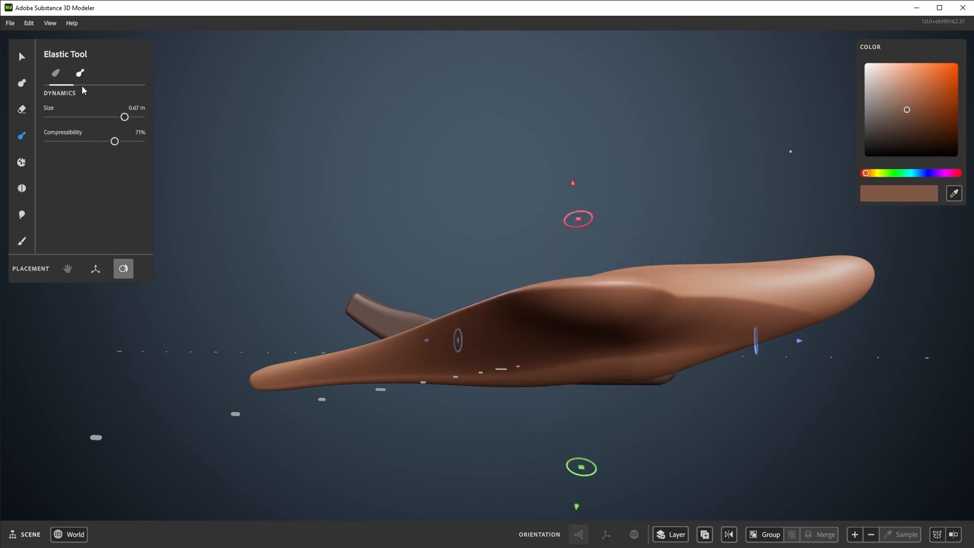
key("Tab")
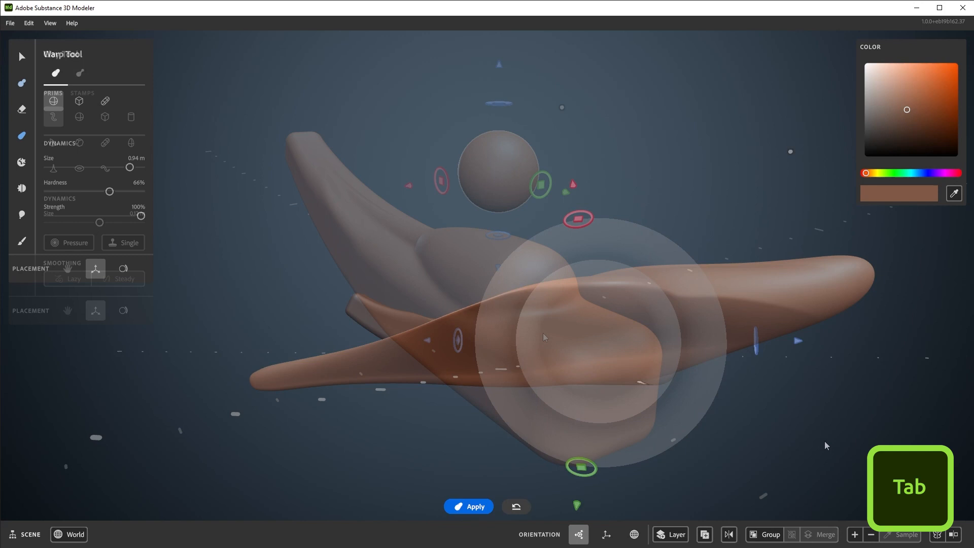
Enable mirror symmetry with the Clay Tool for placing wing and tail slabs.
key("Tab")
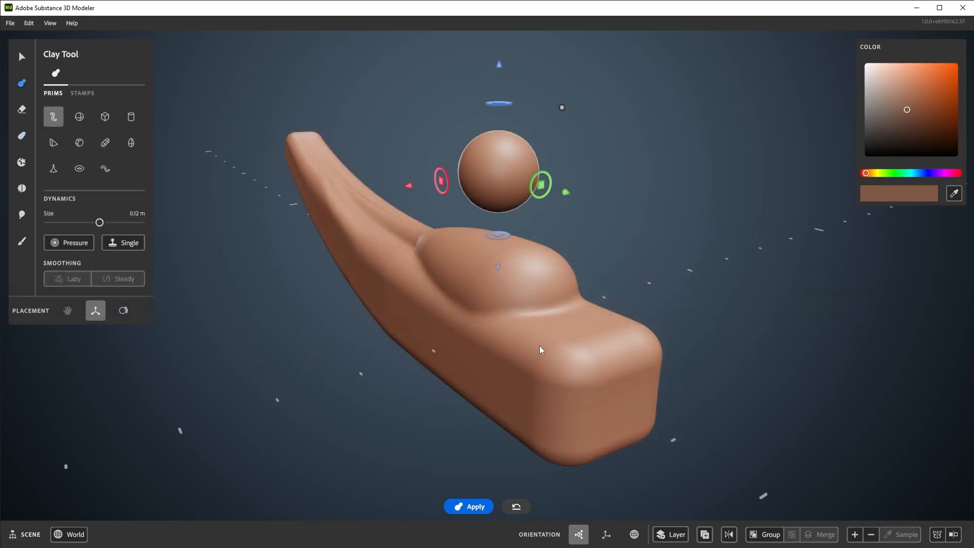
mouse_move(503, 341)
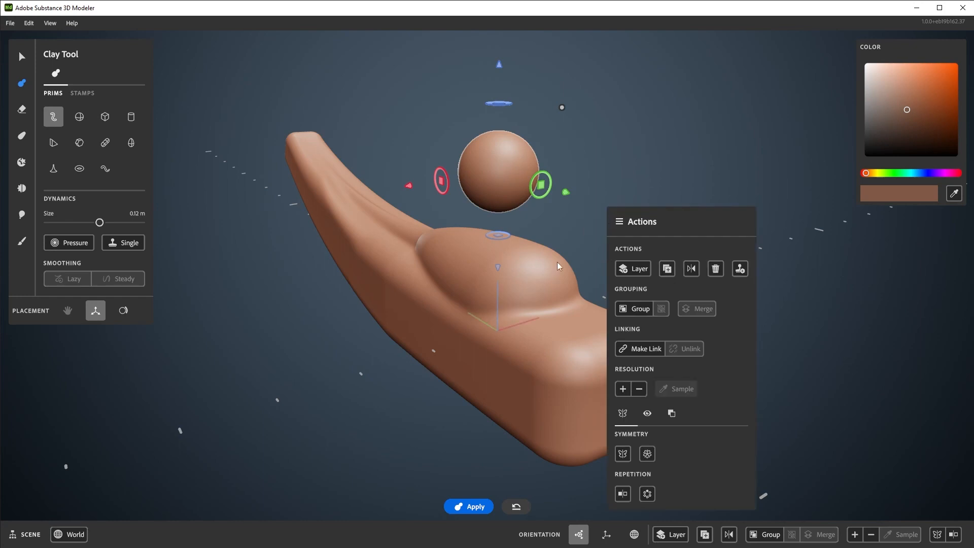
left_click(622, 453)
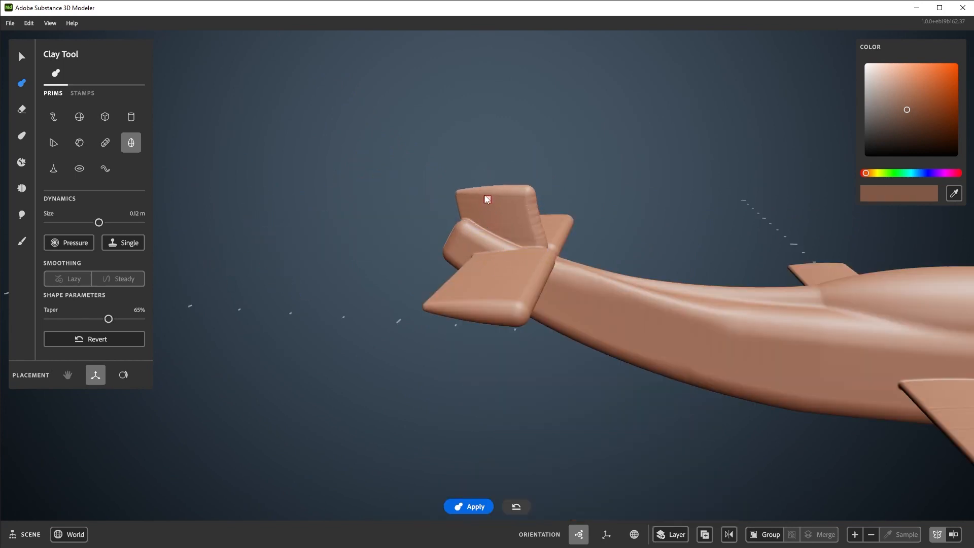
Undo the last three clay placements with Ctrl+Z.
key("ctrl+z")
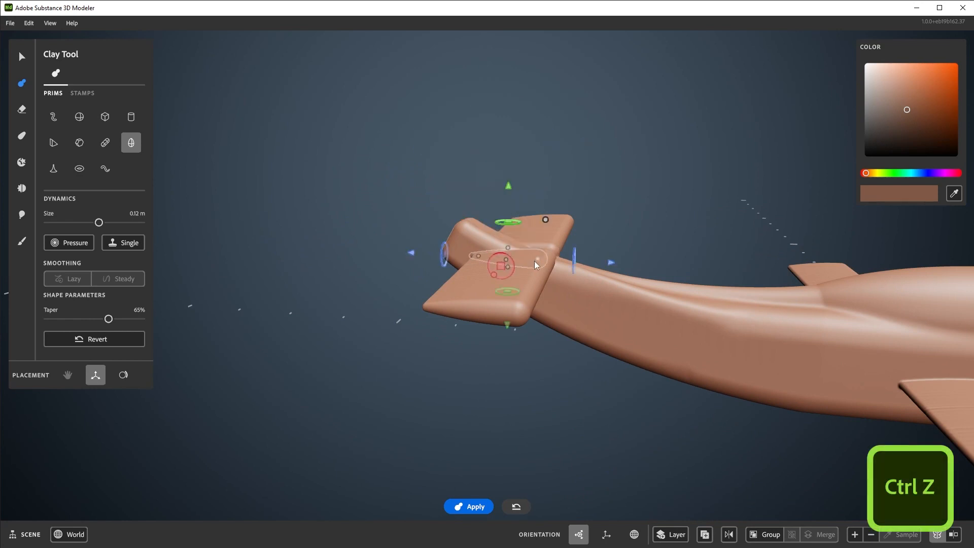
key("ctrl+z")
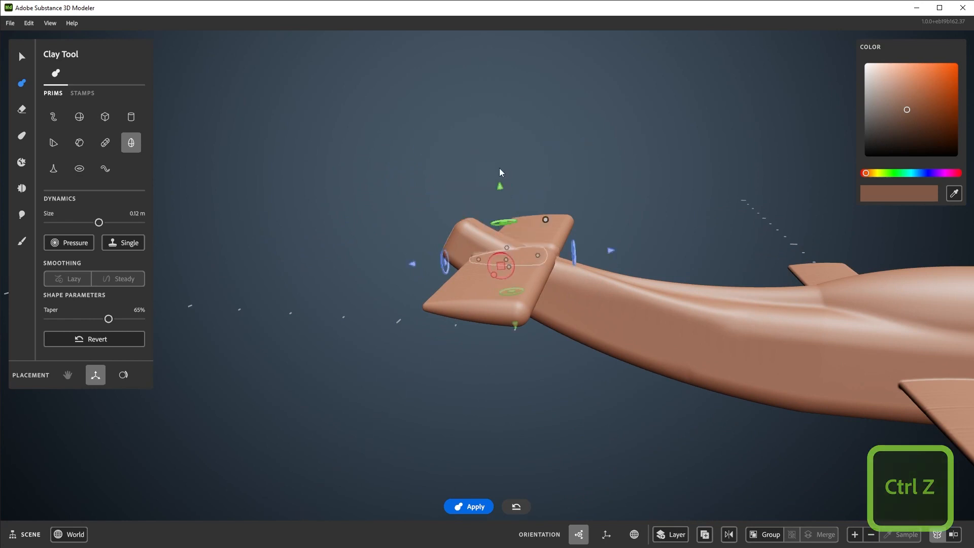
key("ctrl+z")
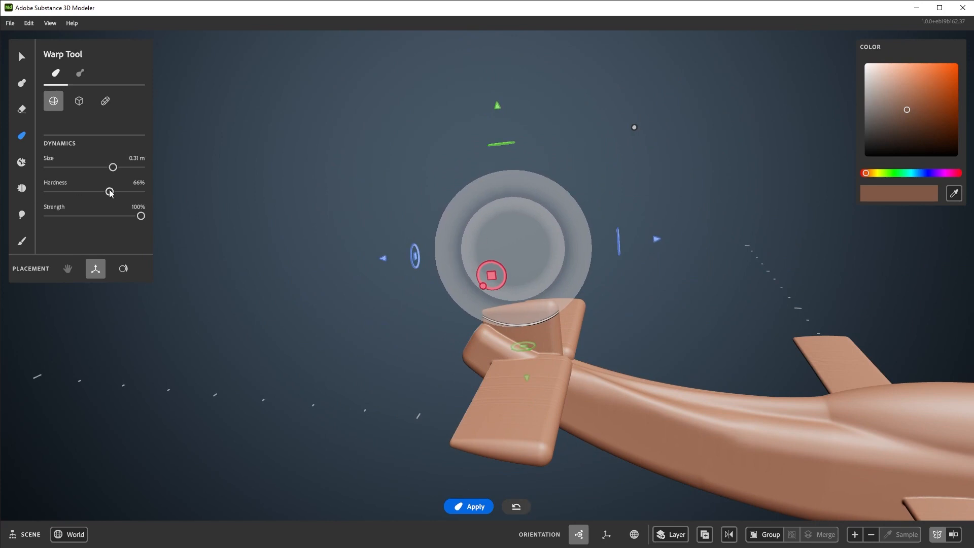
Increase warp Hardness, pull the fin upright, and apply the warp.
left_click_drag(110, 192, 133, 191)
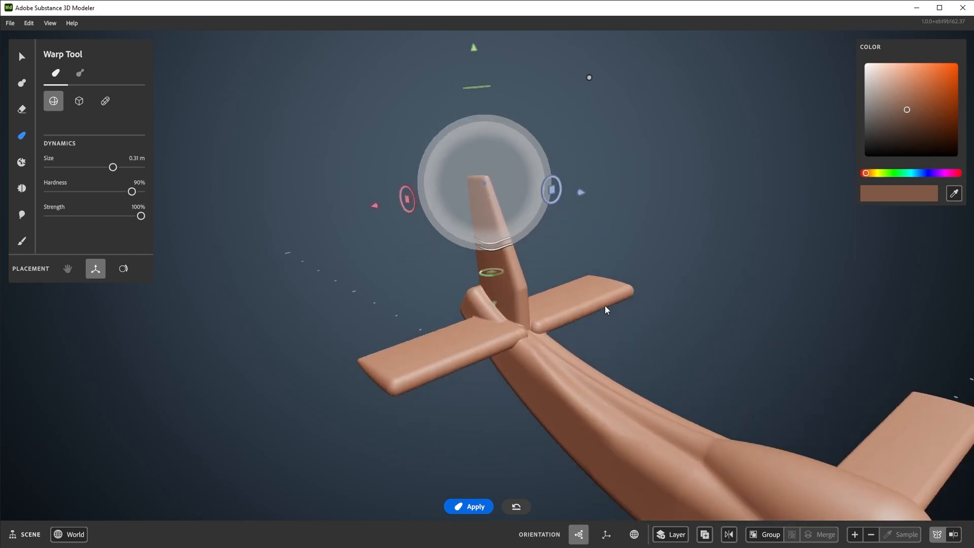
left_click(21, 57)
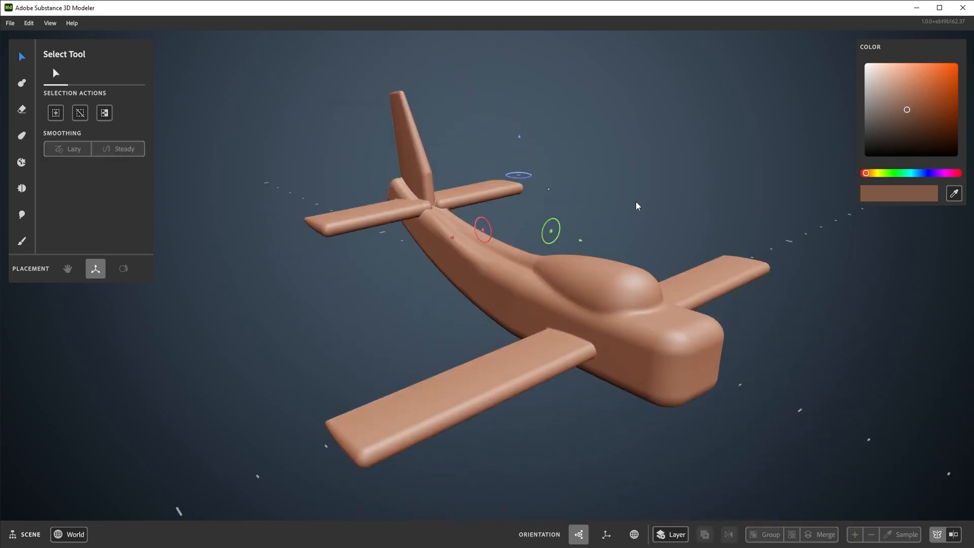